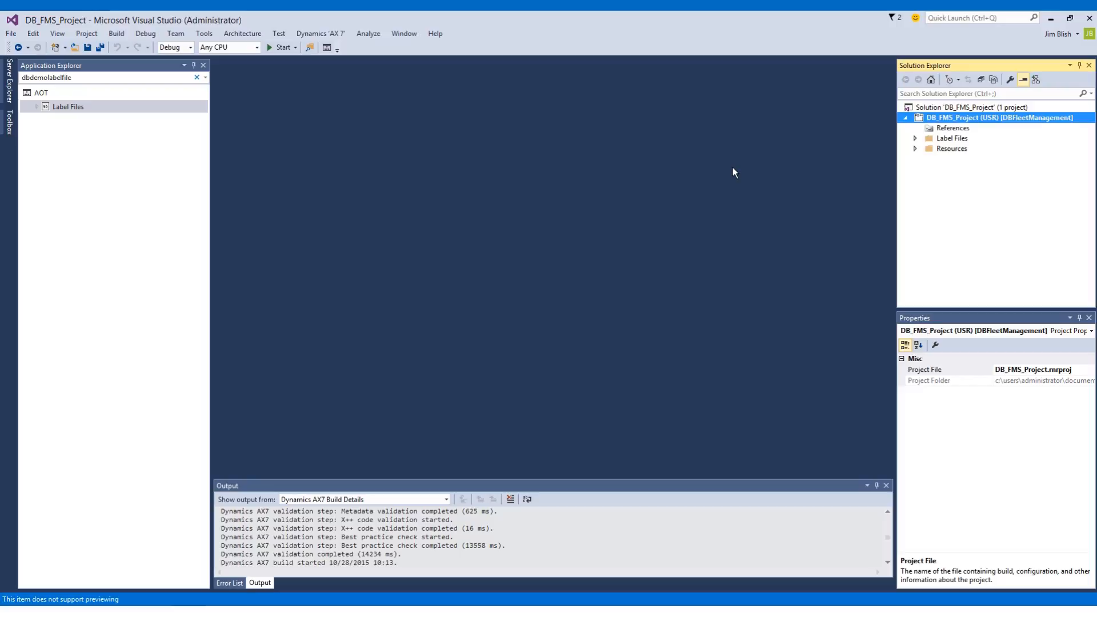
mouse_move(884, 135)
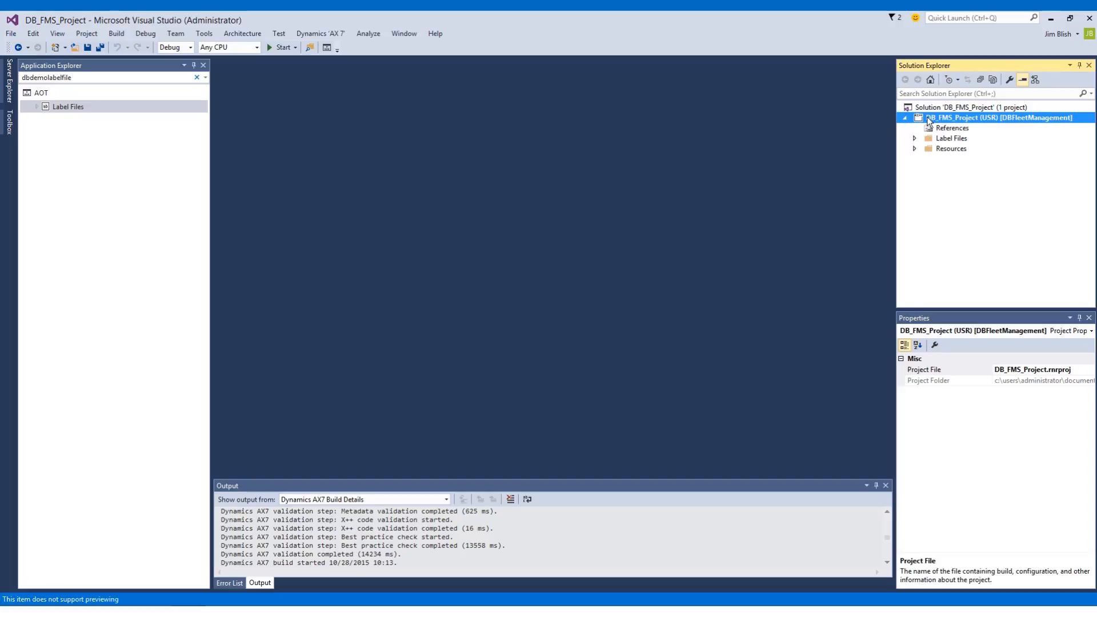
Step: Add a Base Enum item named dbDriveType to the DB_FMS_Project project
right_click(1000, 118)
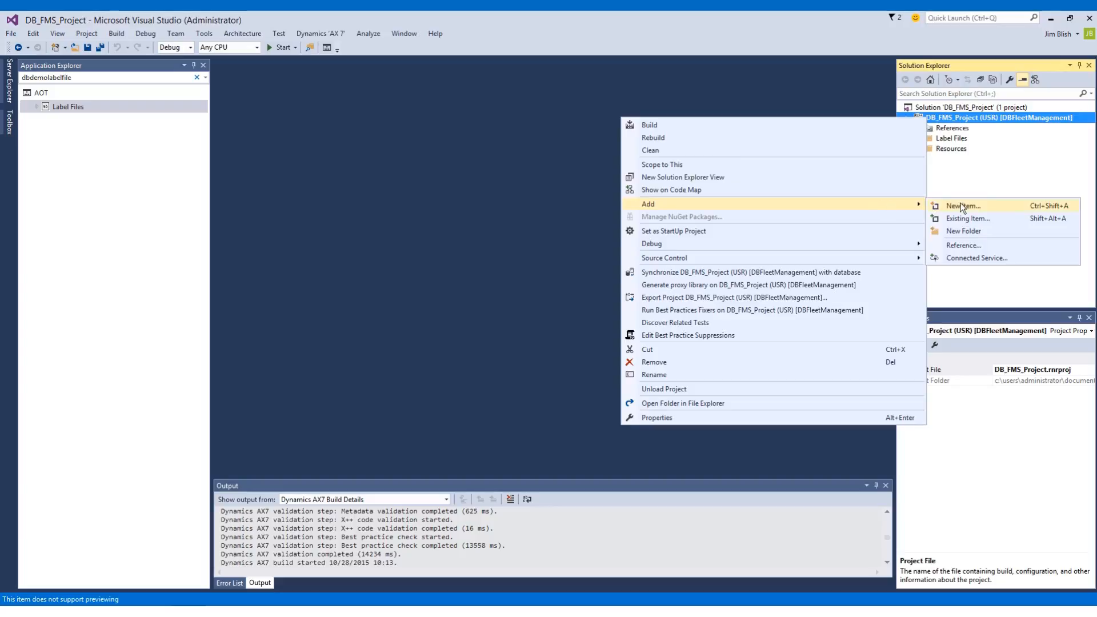
left_click(963, 205)
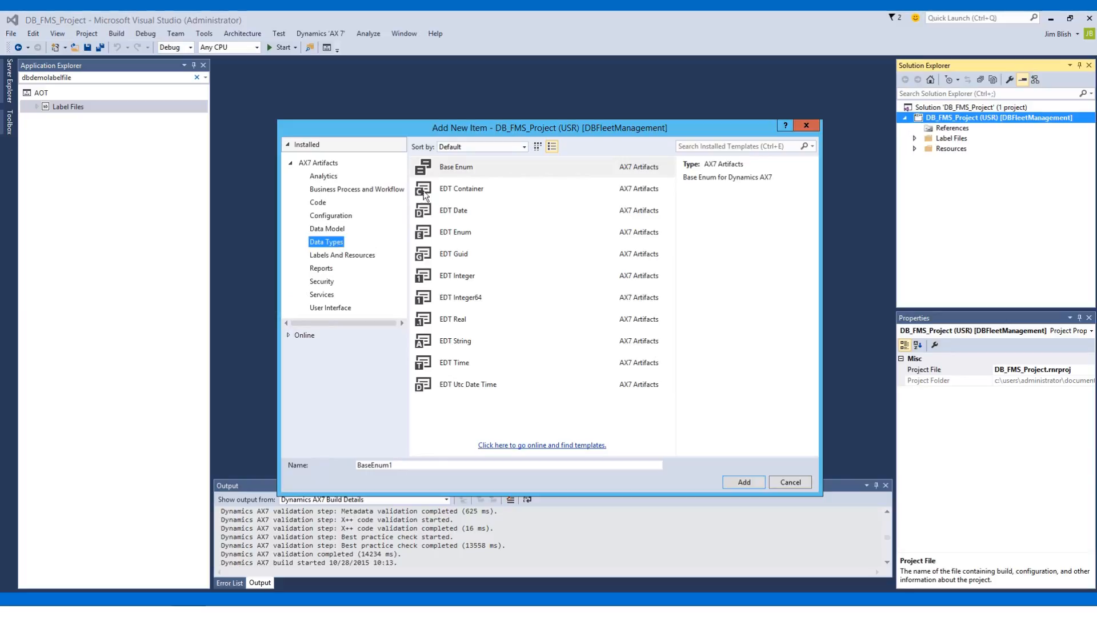
left_click(456, 166)
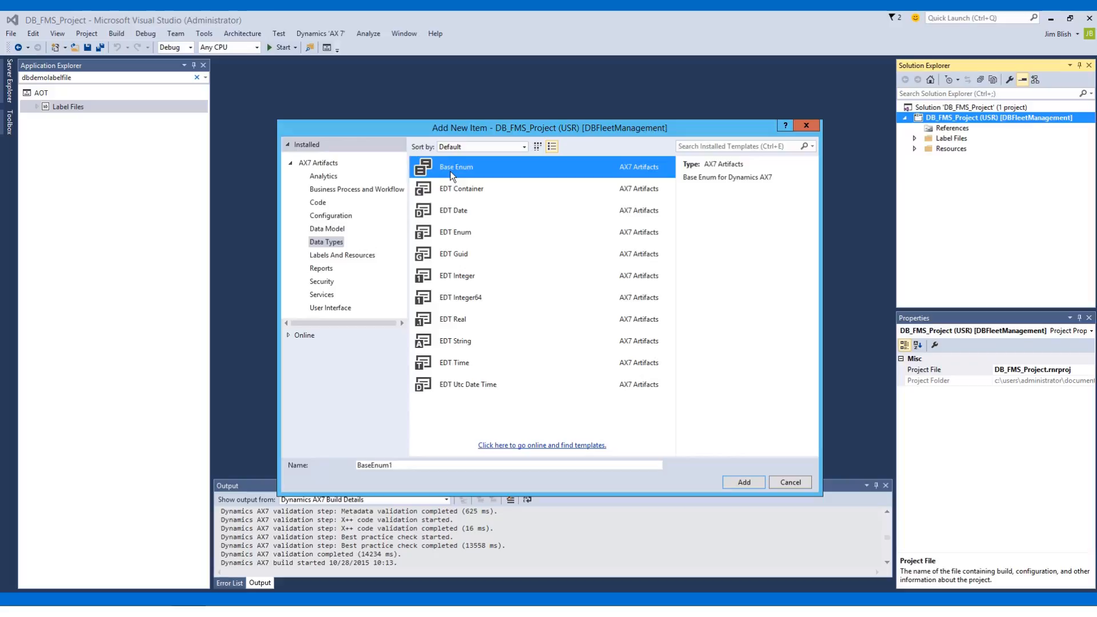
mouse_move(424, 470)
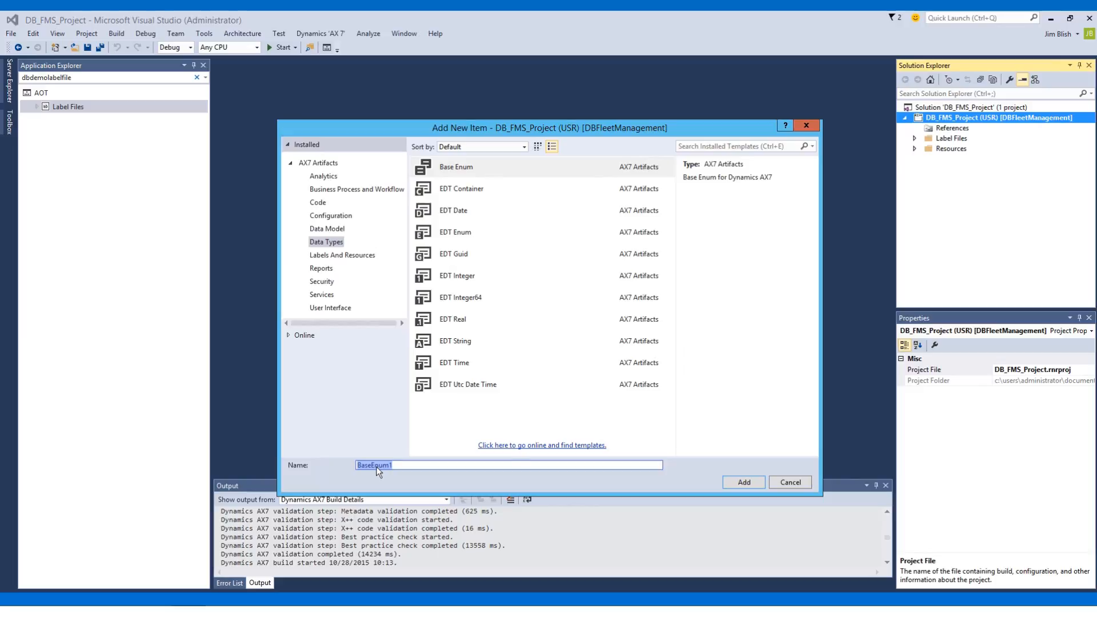
type("dbDn")
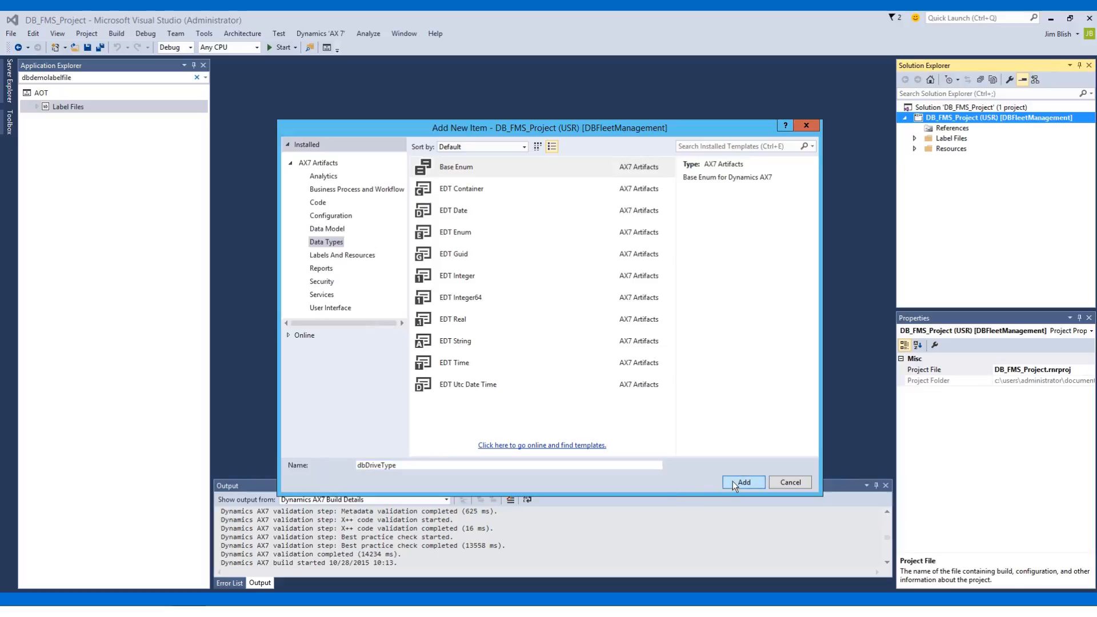
left_click(743, 483)
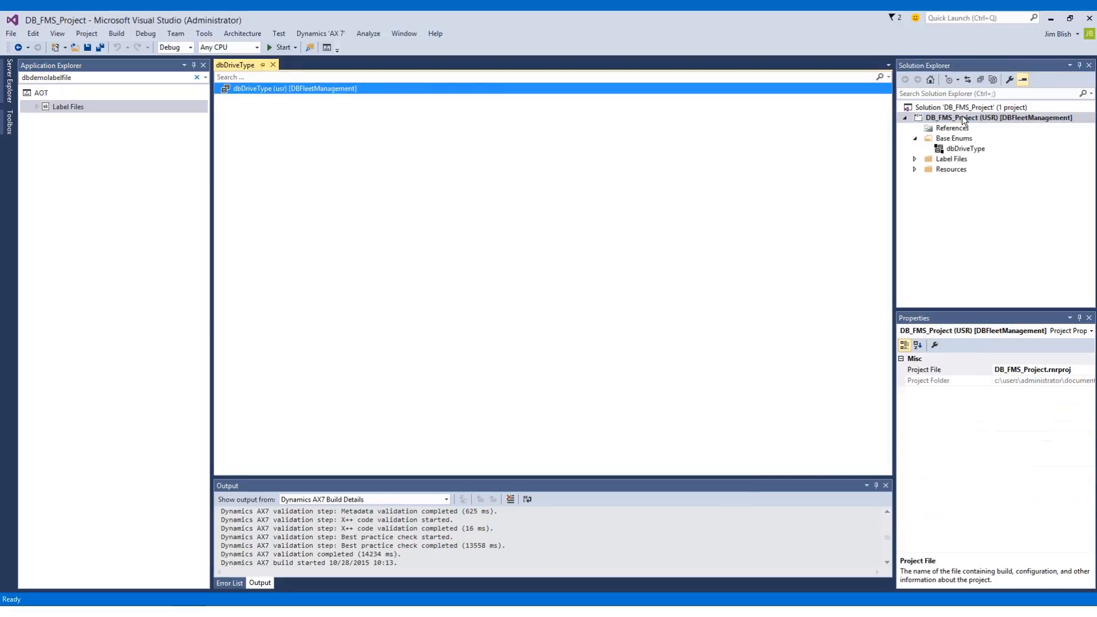
Step: Add another Base Enum item named dbStatusType to the project
left_click(999, 118)
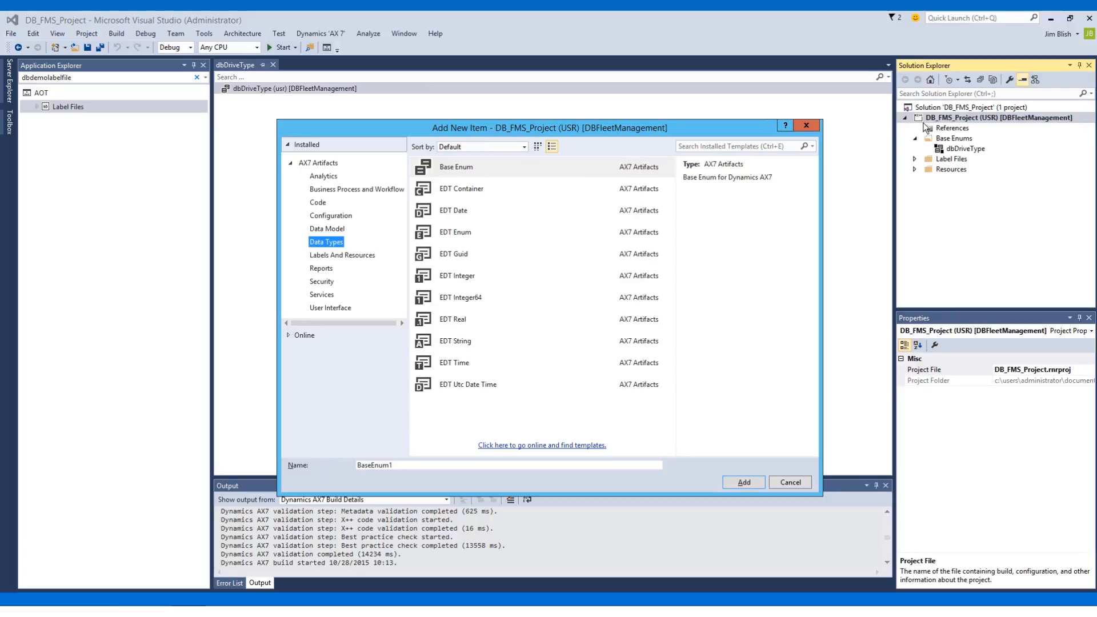
left_click(456, 232)
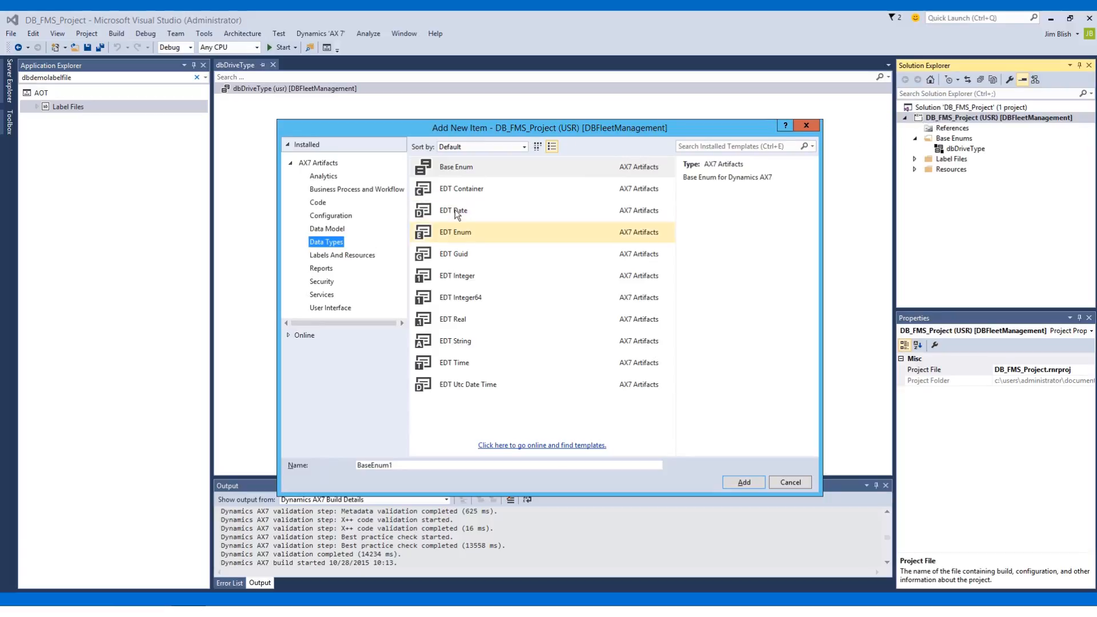
left_click(455, 167)
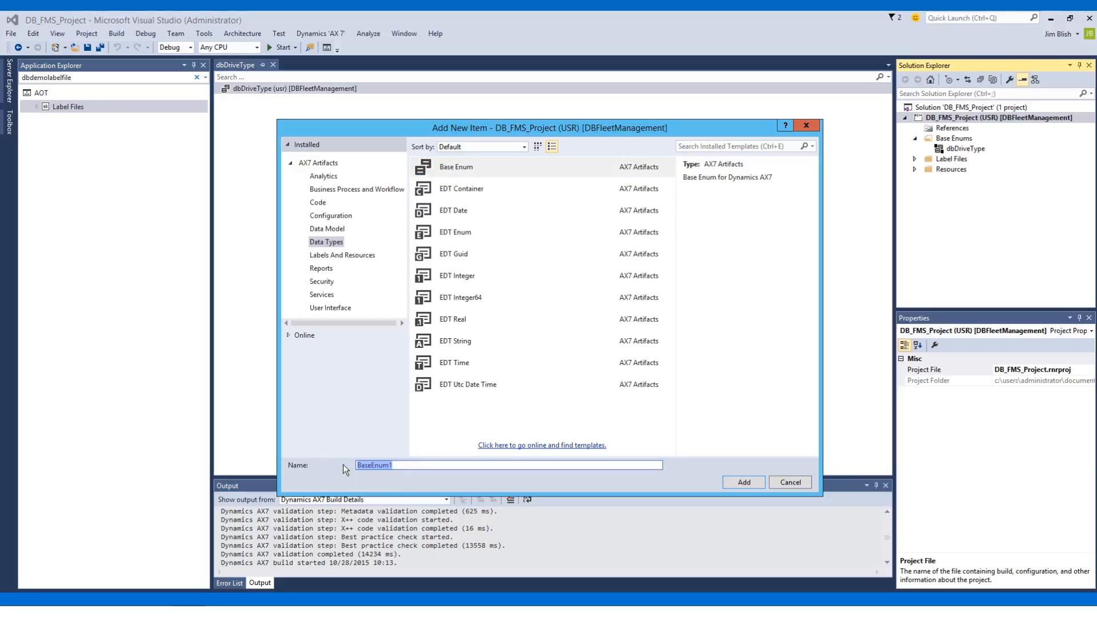
type("dbStat")
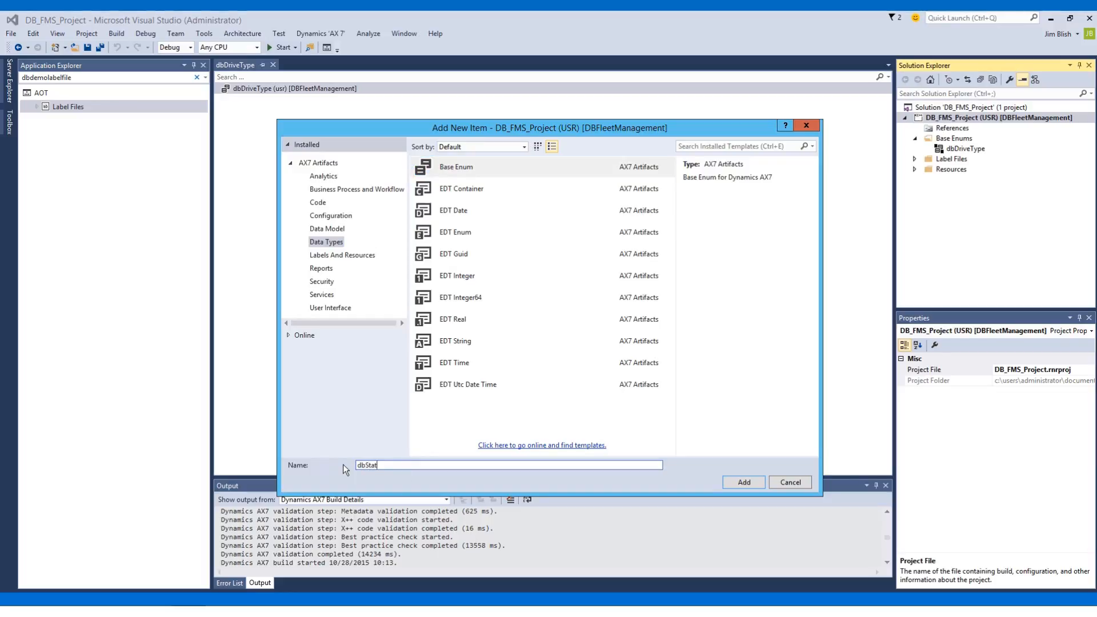
type("usType")
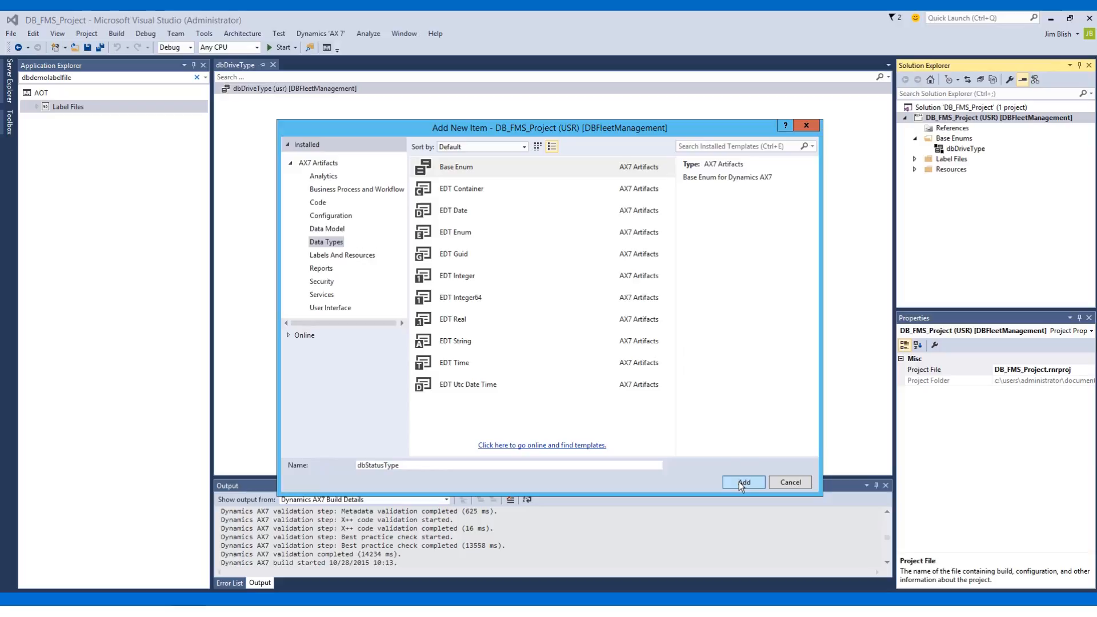
left_click(743, 482)
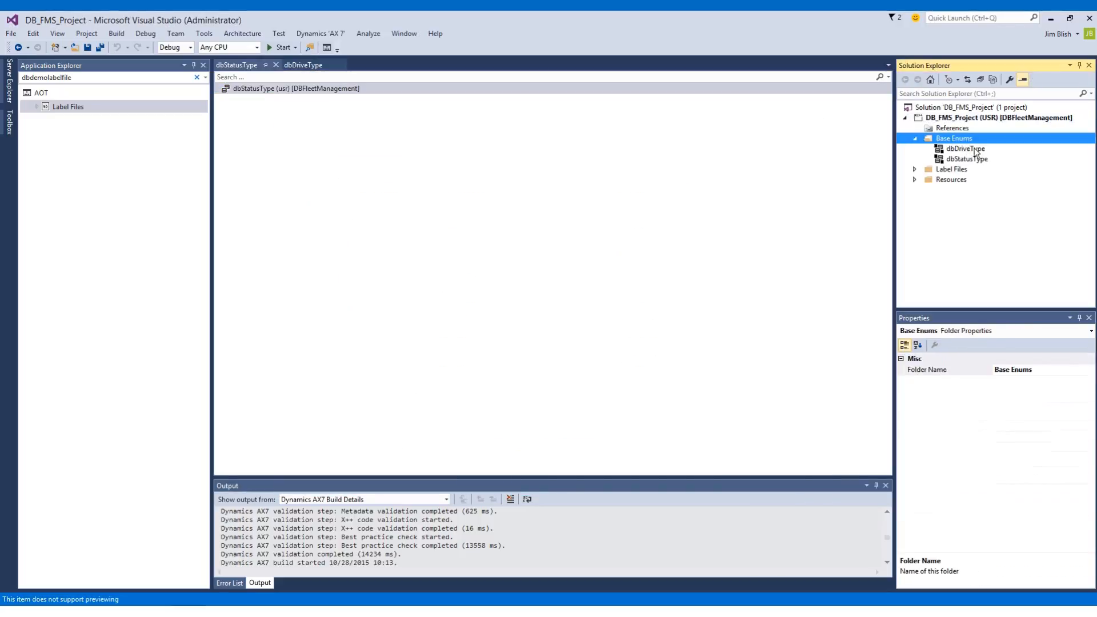
left_click(964, 149)
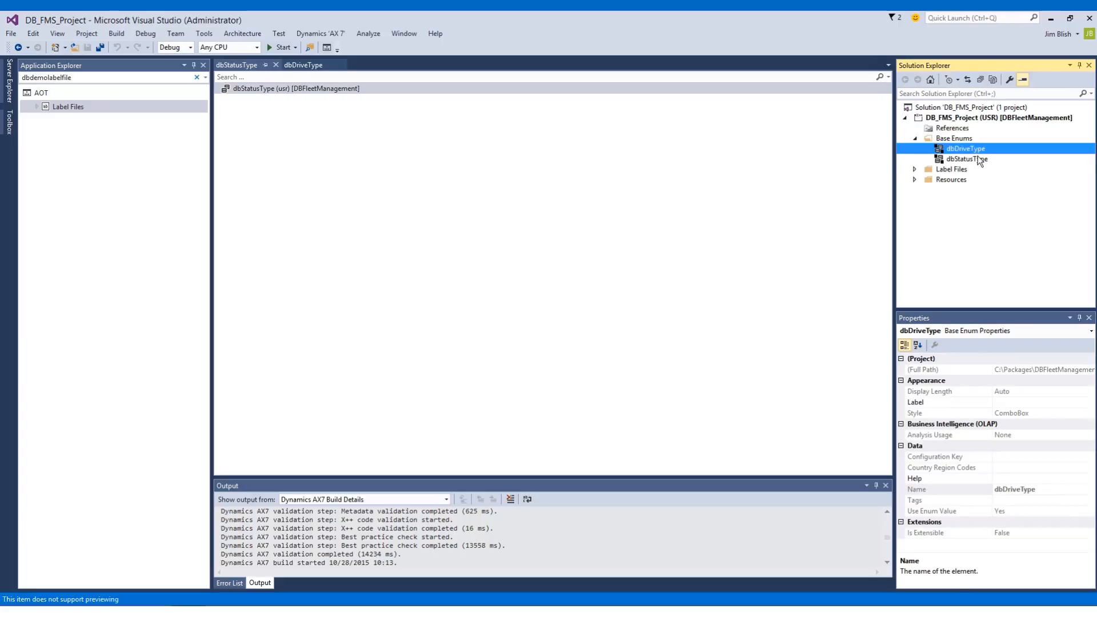
left_click(966, 159)
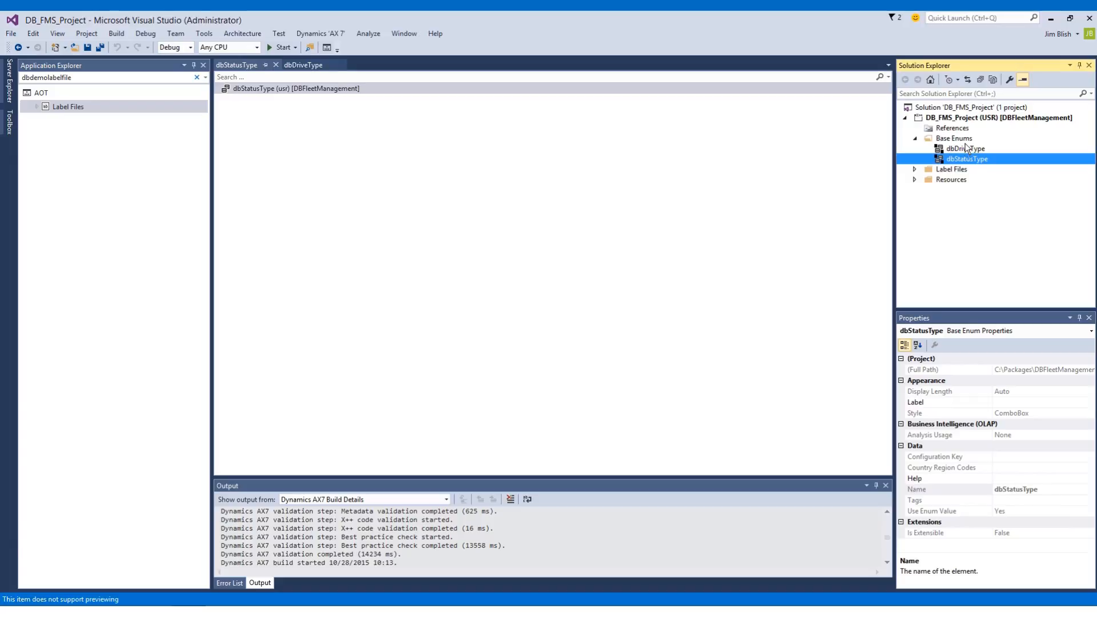
left_click(966, 148)
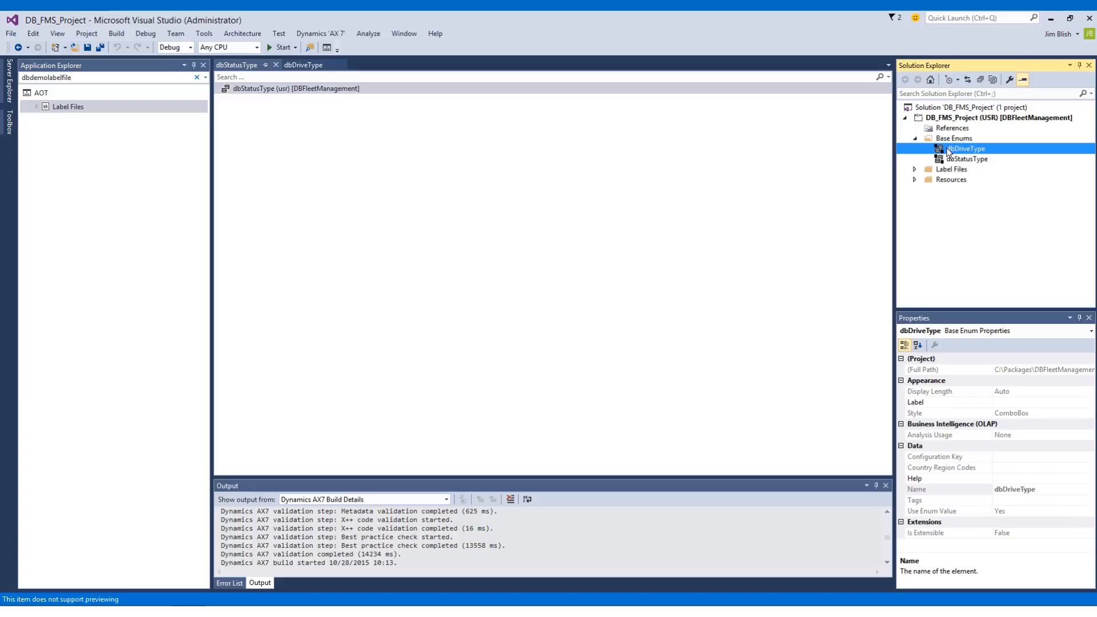
right_click(964, 149)
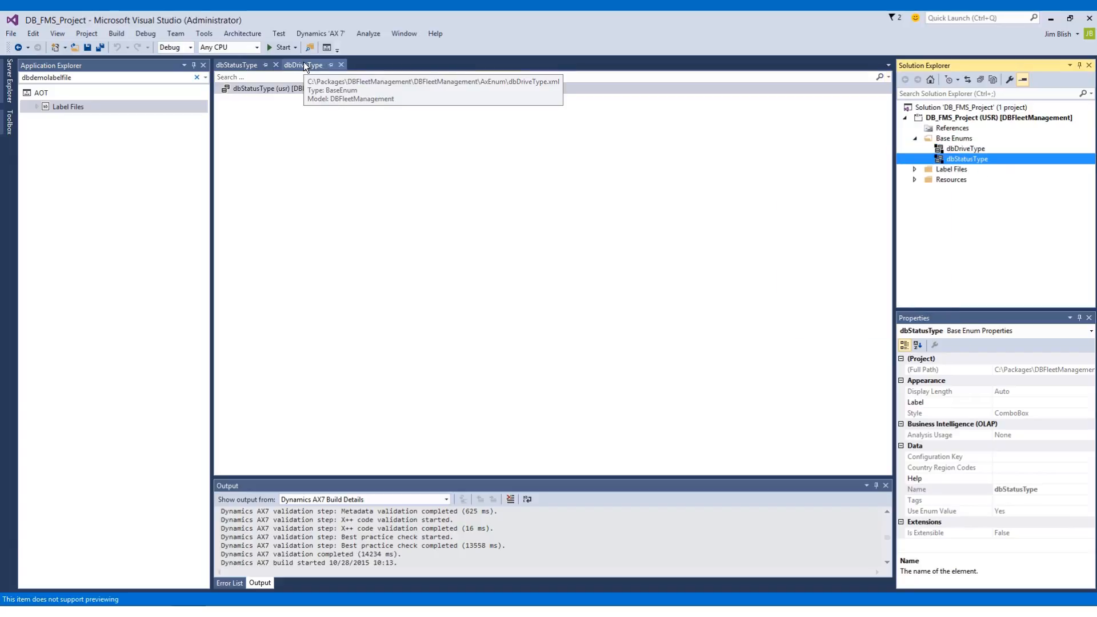
left_click(236, 64)
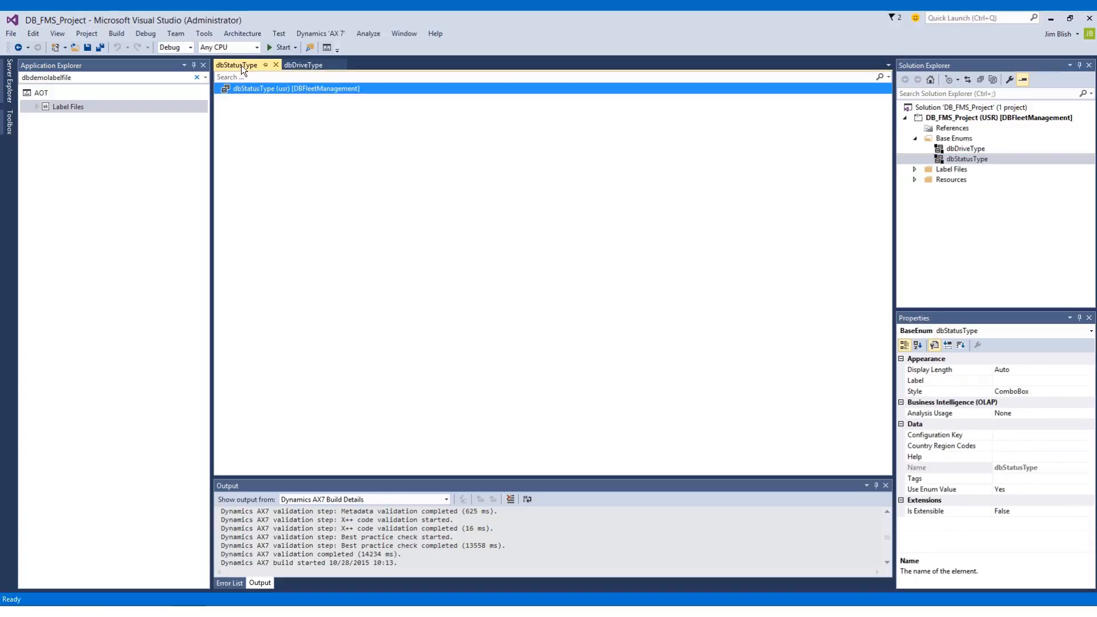
left_click(302, 65)
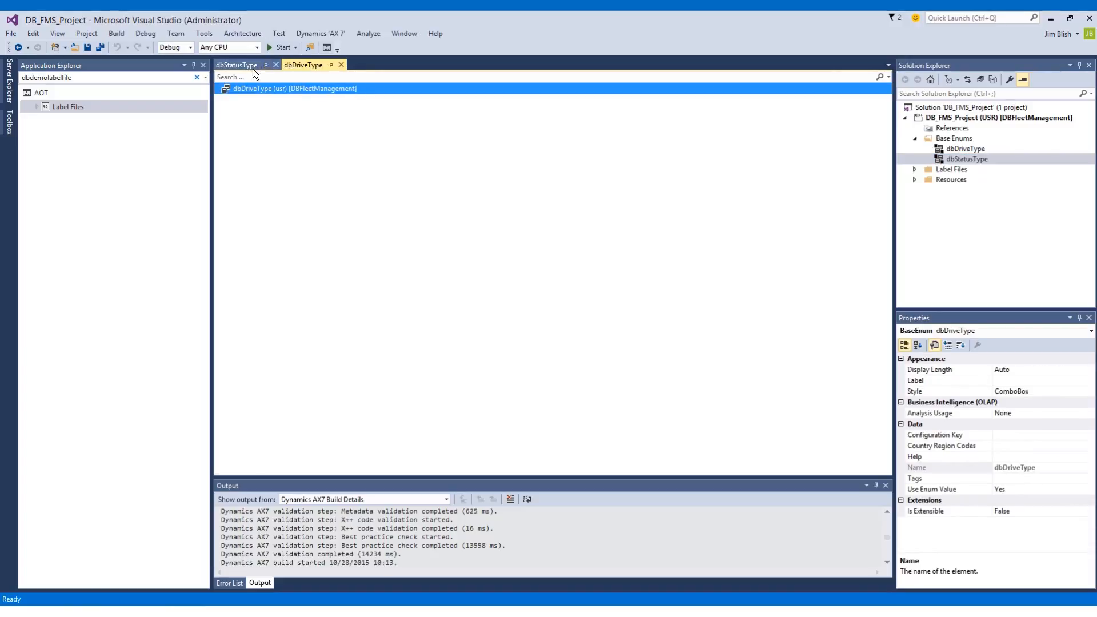
left_click(236, 64)
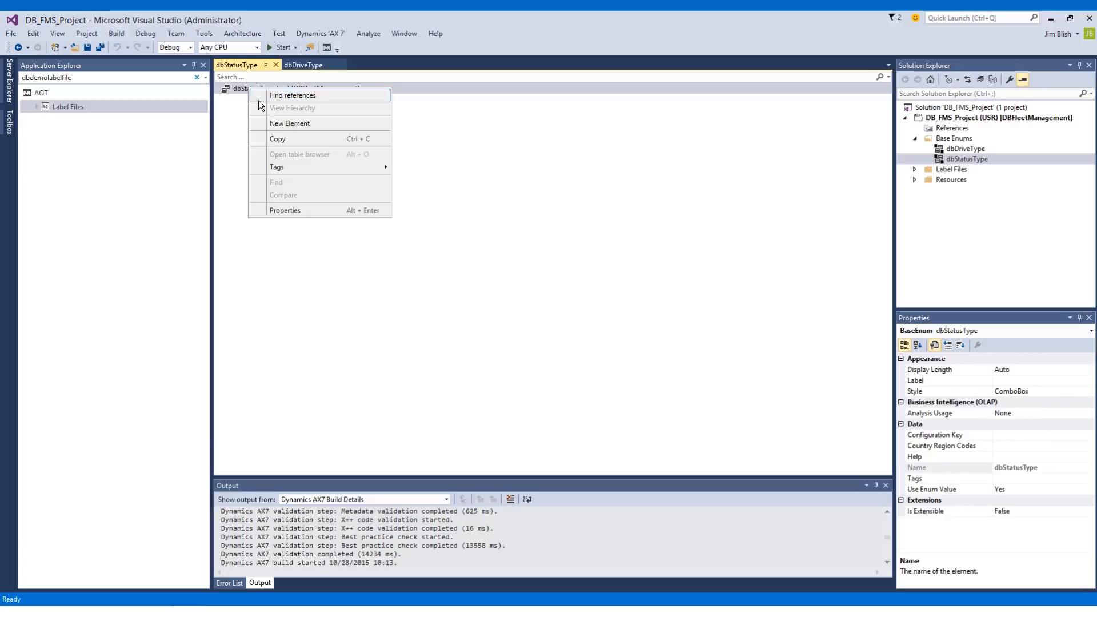
Step: Add elements to dbStatusType up to BaseEnumValue5, then select BaseEnumValue1
left_click(289, 124)
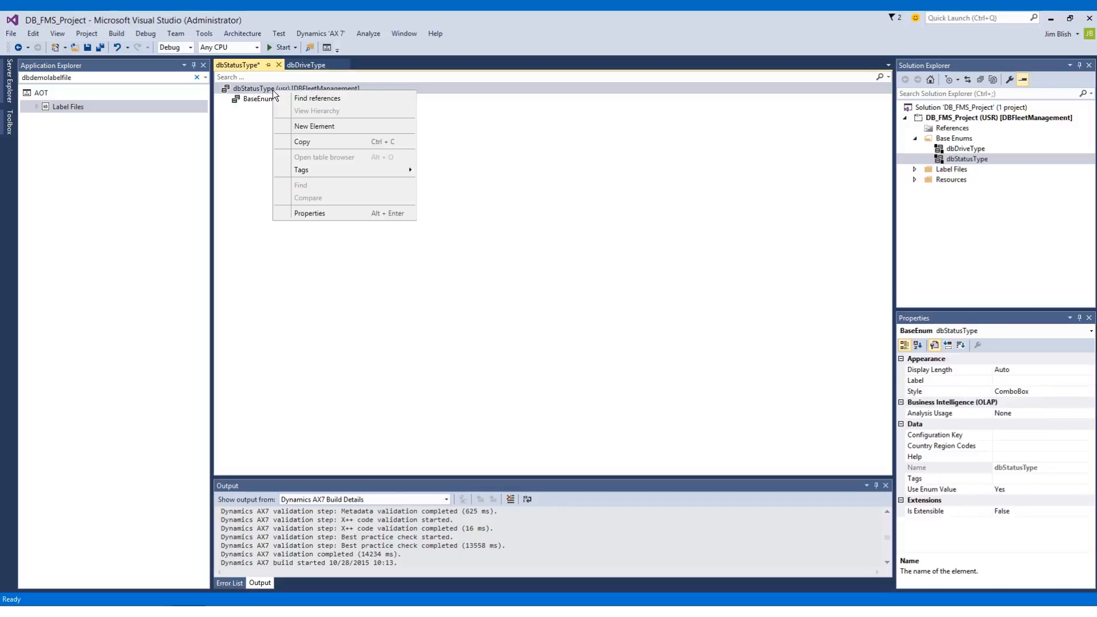
left_click(315, 125)
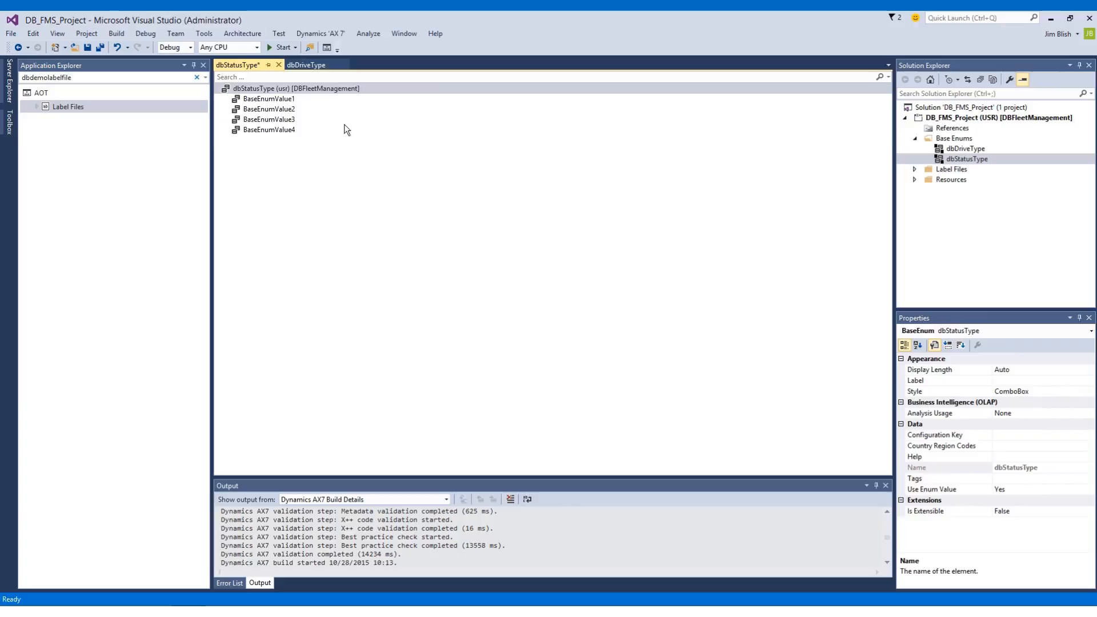
left_click(296, 88)
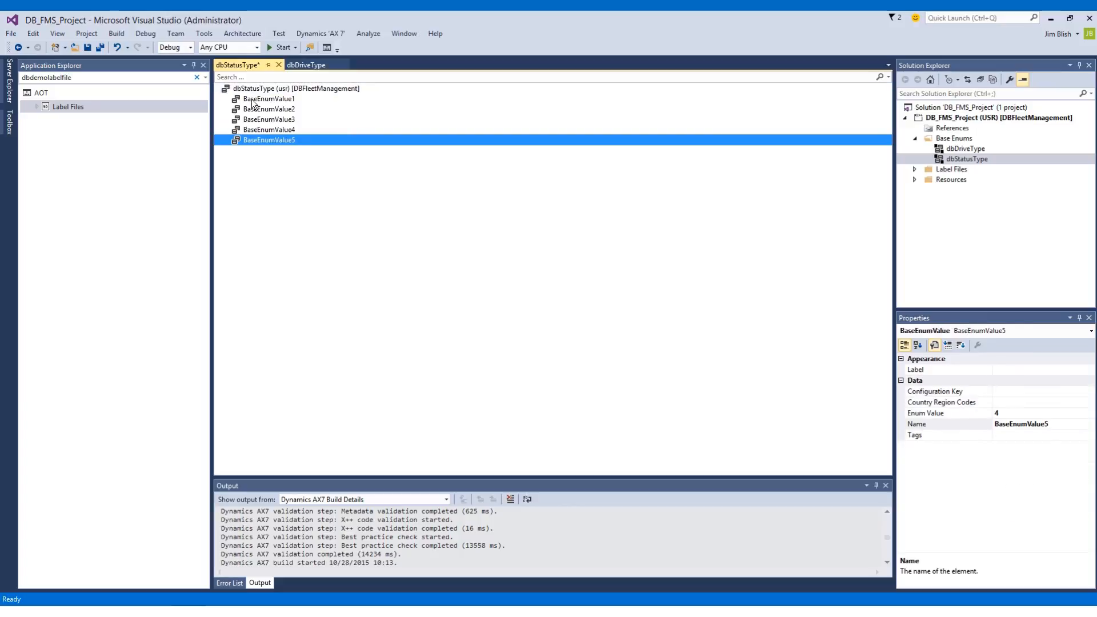
left_click(269, 99)
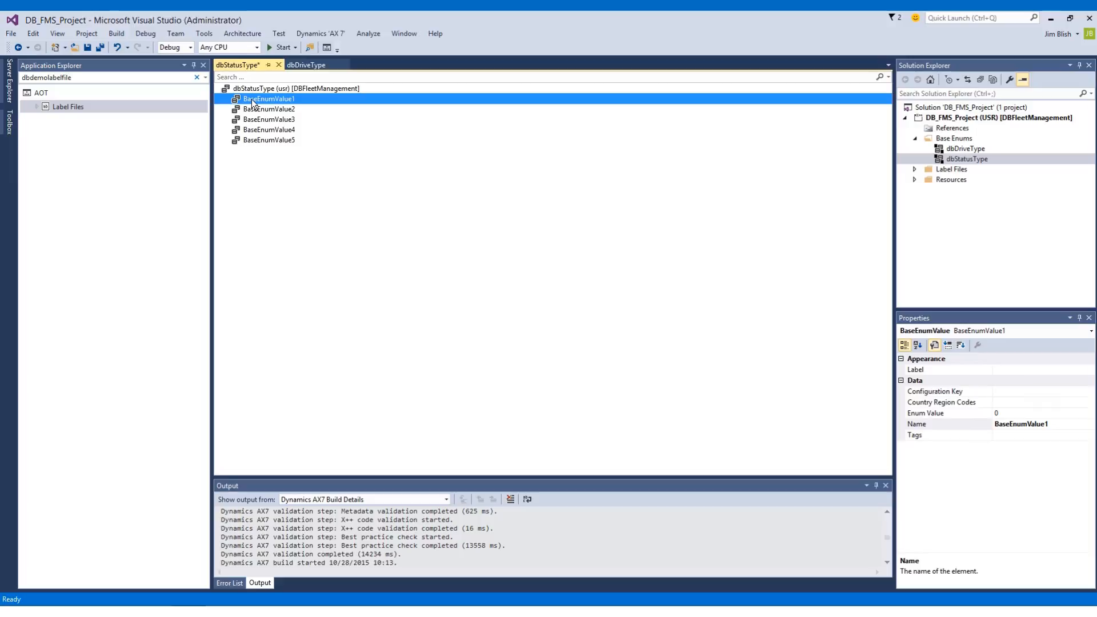
Step: Rename BaseEnumValue1 to Available and set its Label to Available
right_click(268, 99)
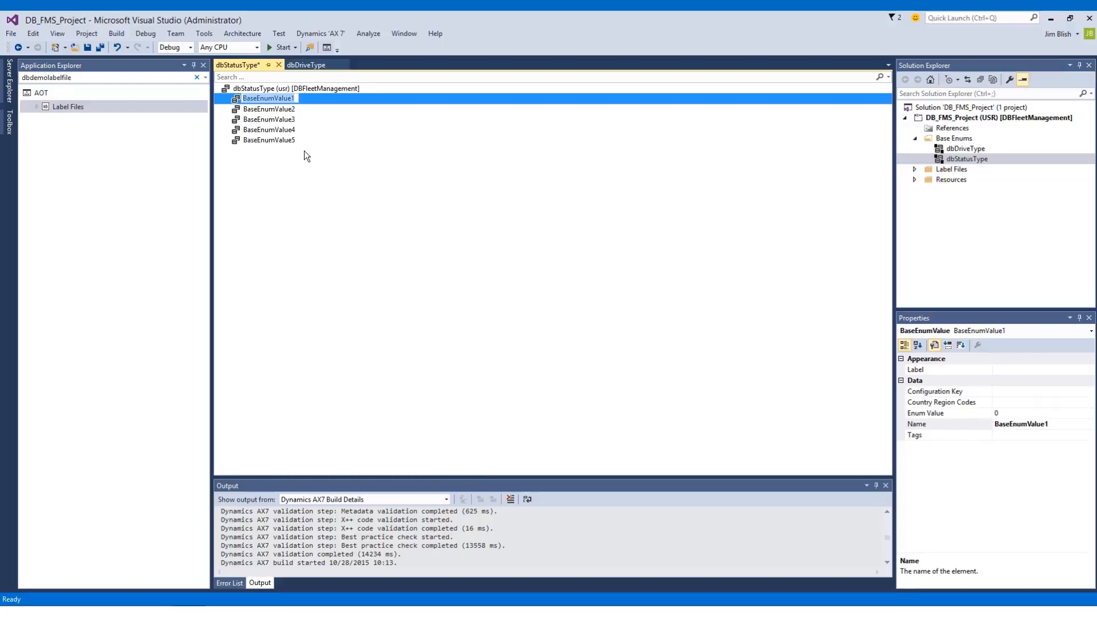
type("Available")
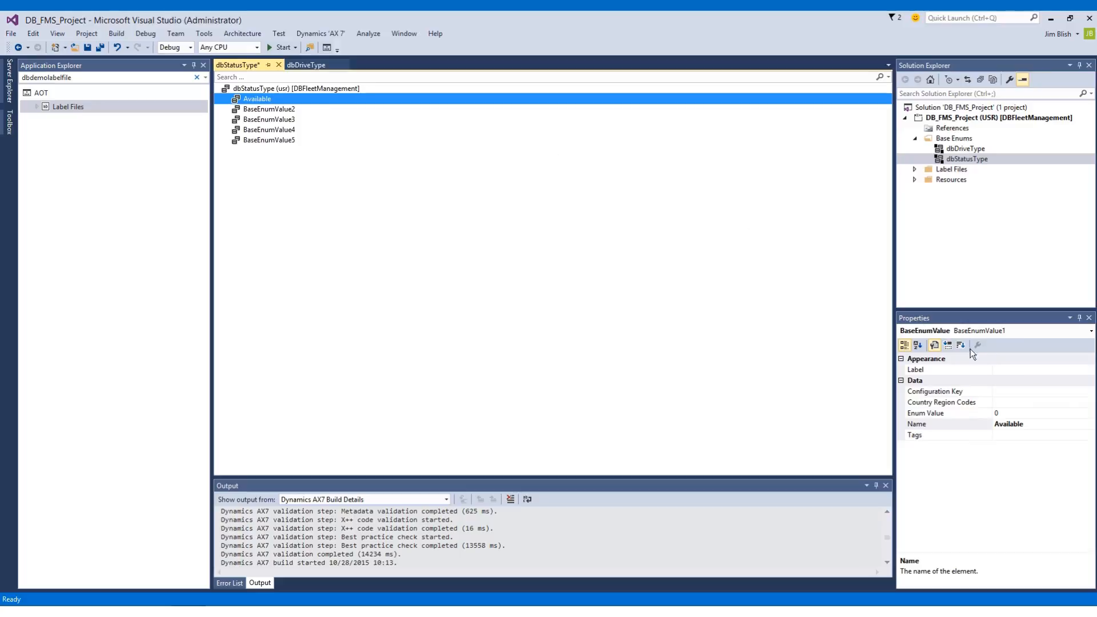
left_click(948, 370)
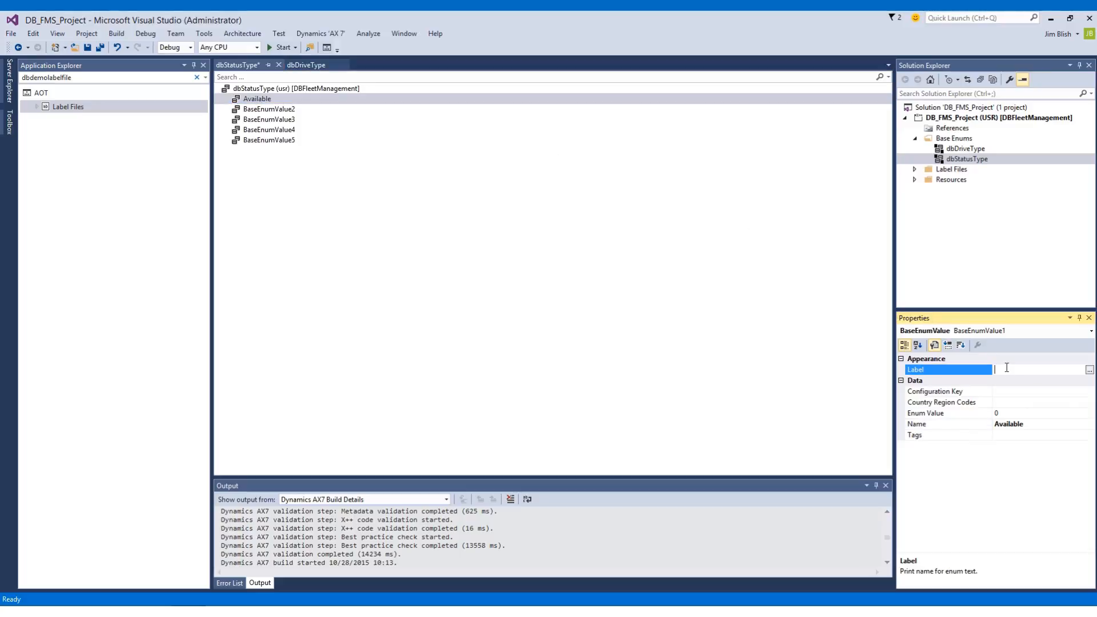
type("Avb")
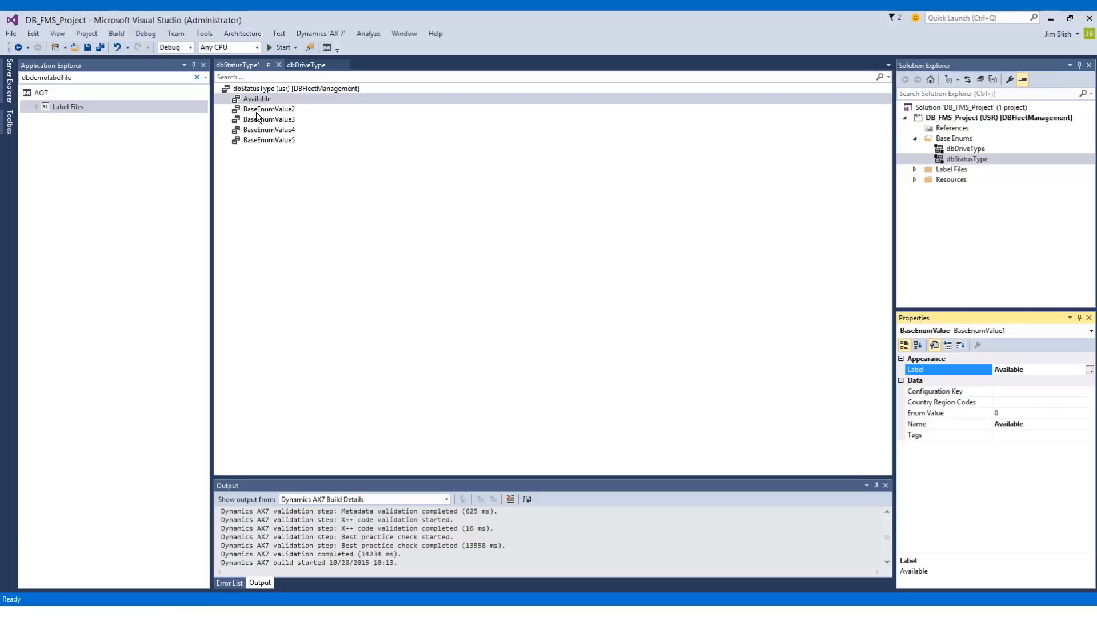
left_click(268, 109)
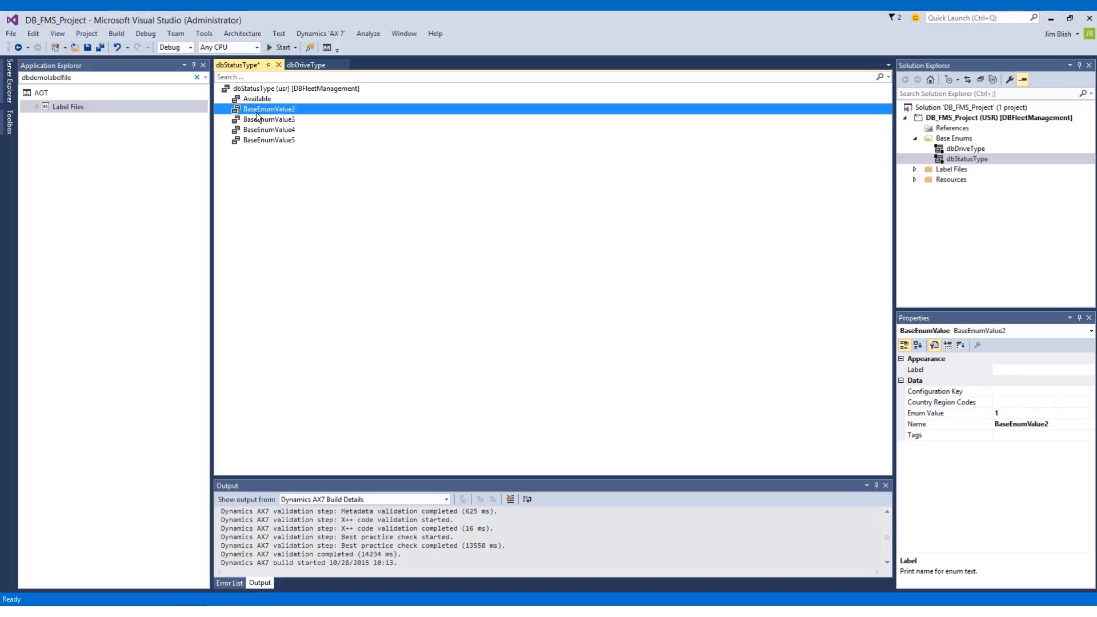
Step: Rename BaseEnumValue2 to InMaintenance with the Label In Maintenance
right_click(268, 109)
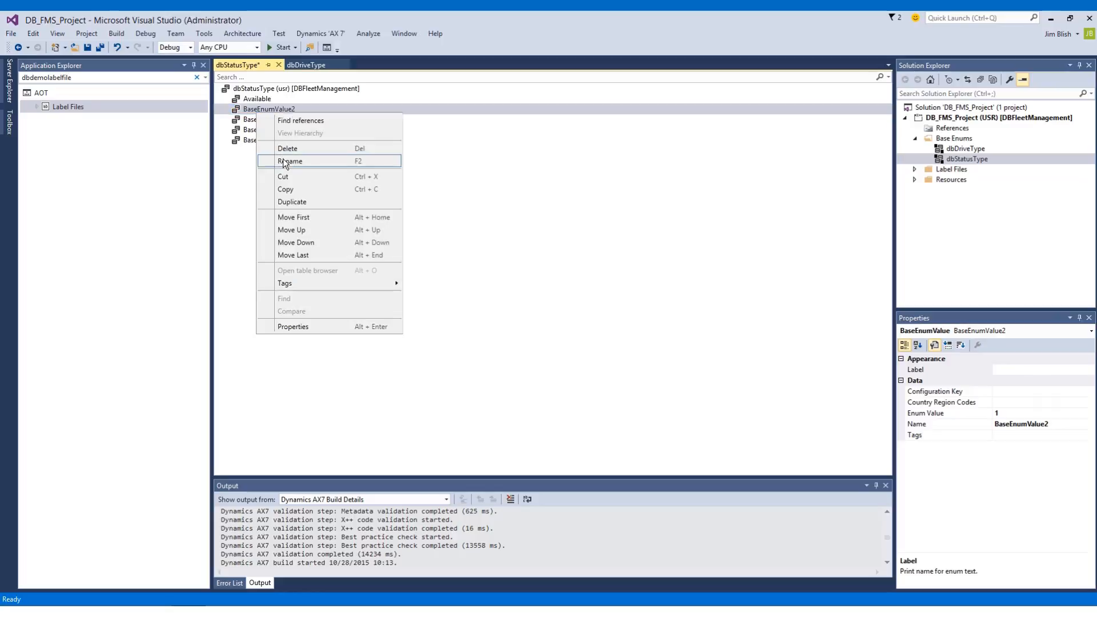
left_click(290, 161)
type("InMaintenan")
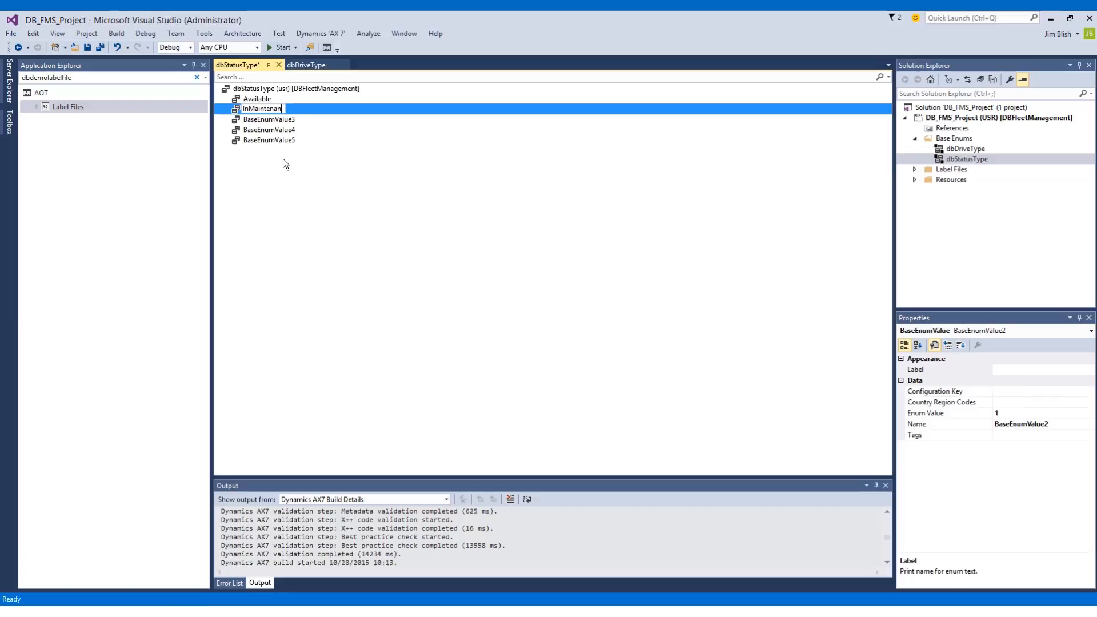
type("ce")
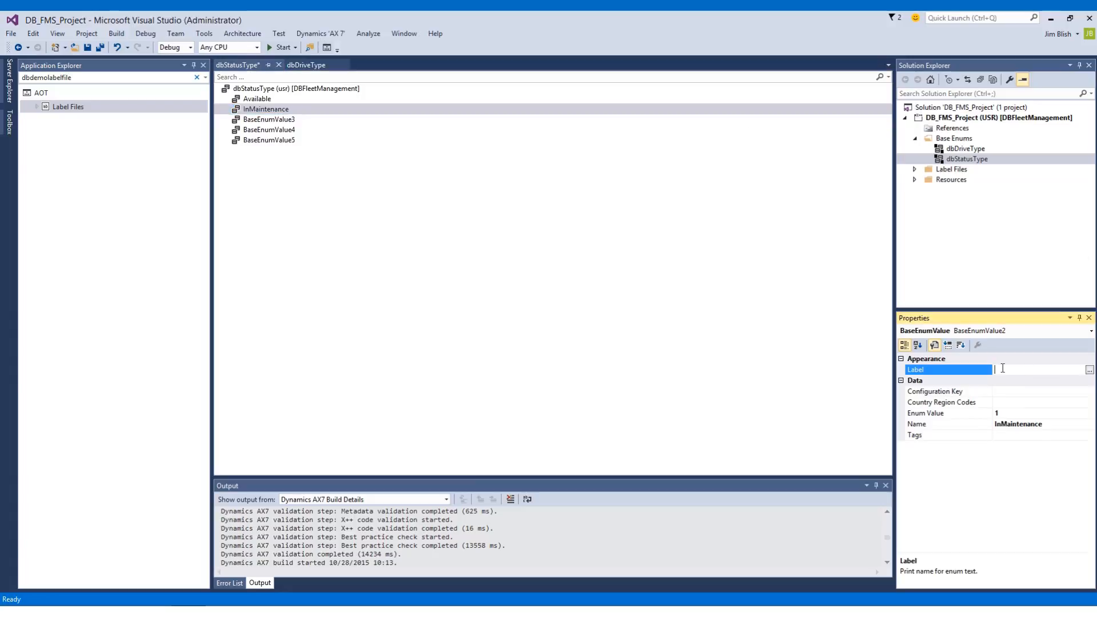
type("In Maintenance")
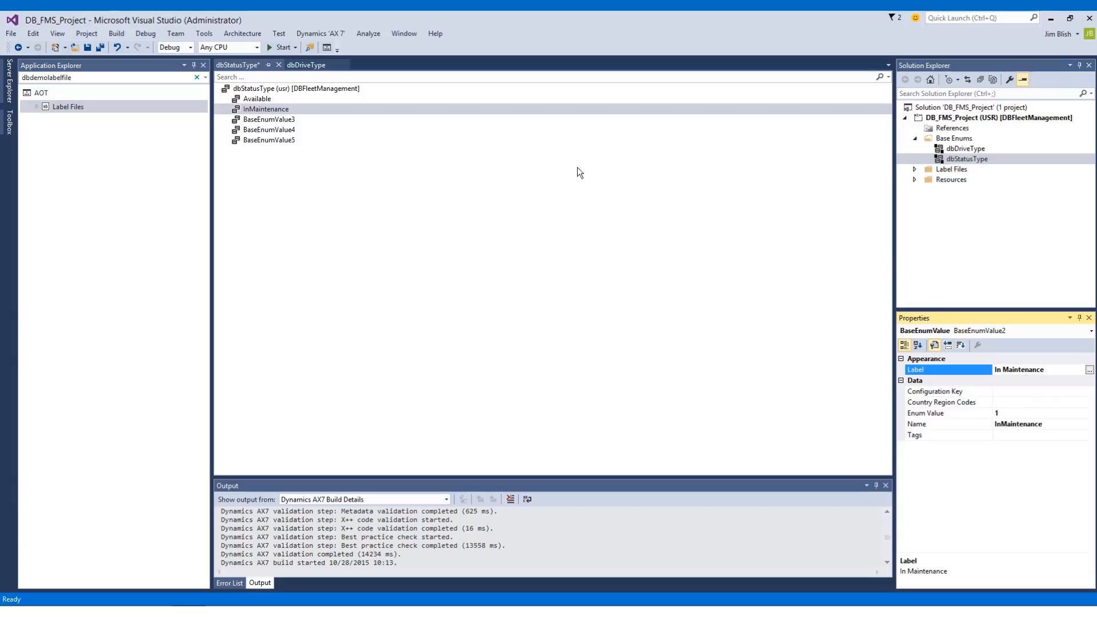
left_click(268, 118)
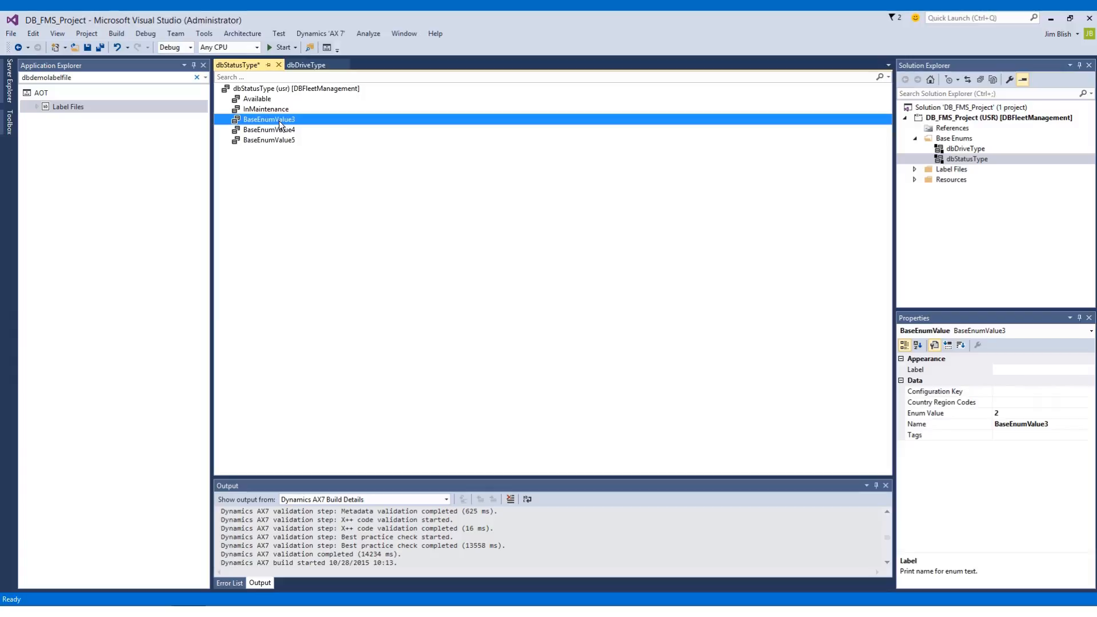
Step: Rename BaseEnumValue3 to InRepair with the Label In Repair
double_click(269, 118)
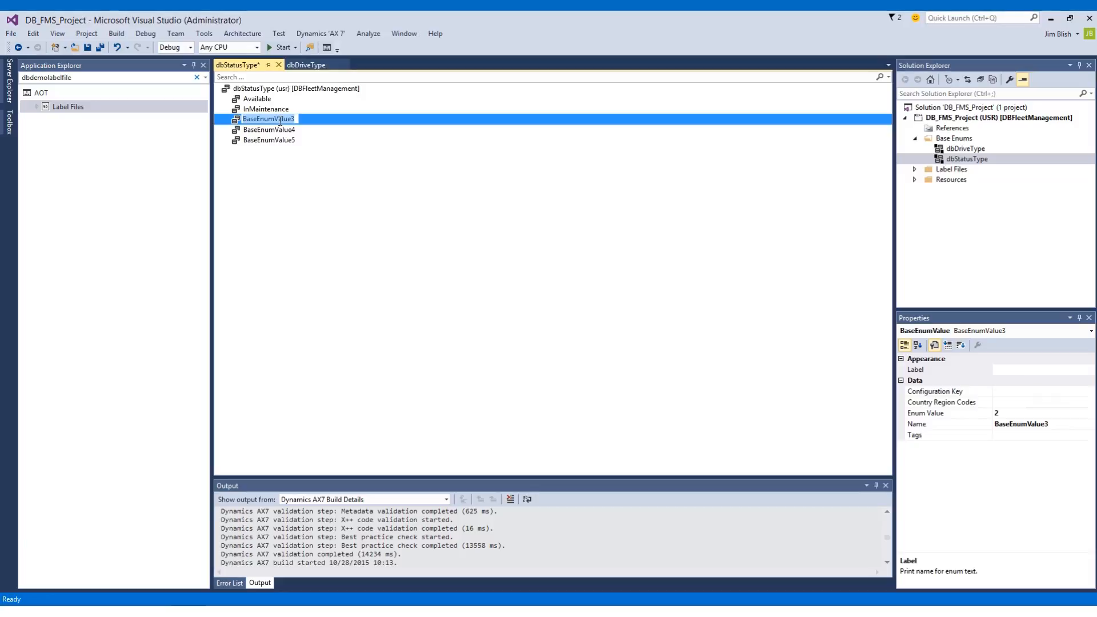
double_click(267, 119)
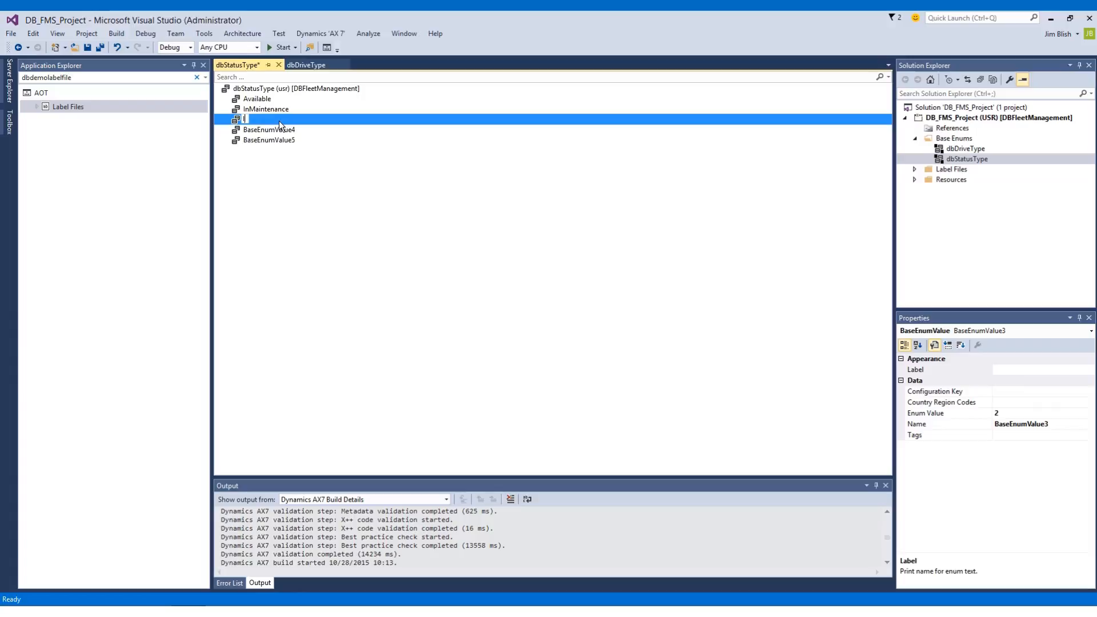
type("InRepair")
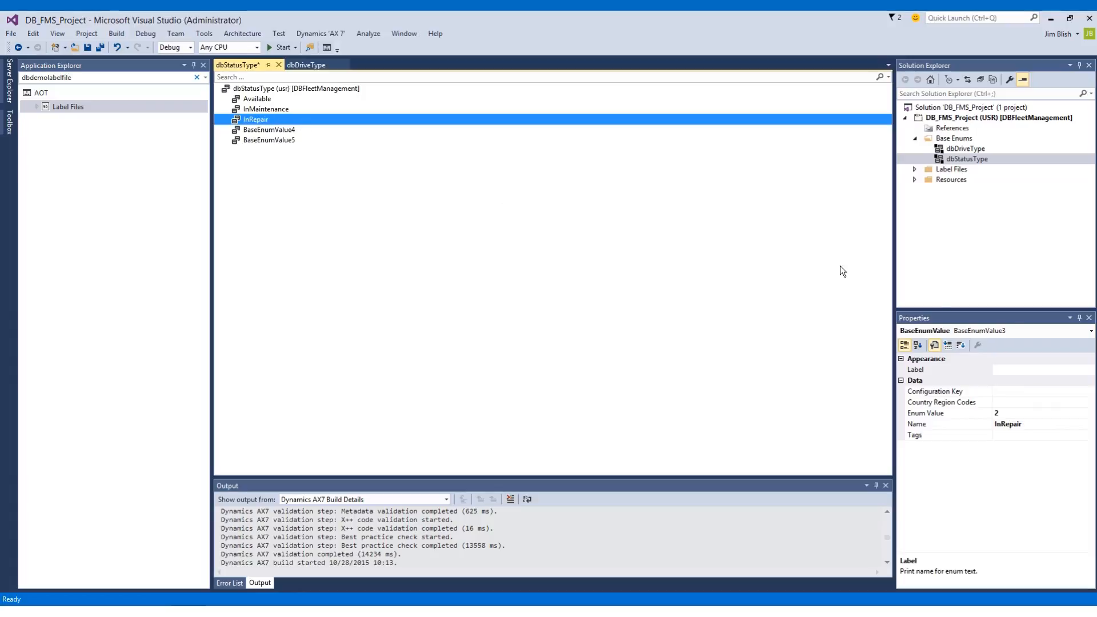
left_click(966, 370)
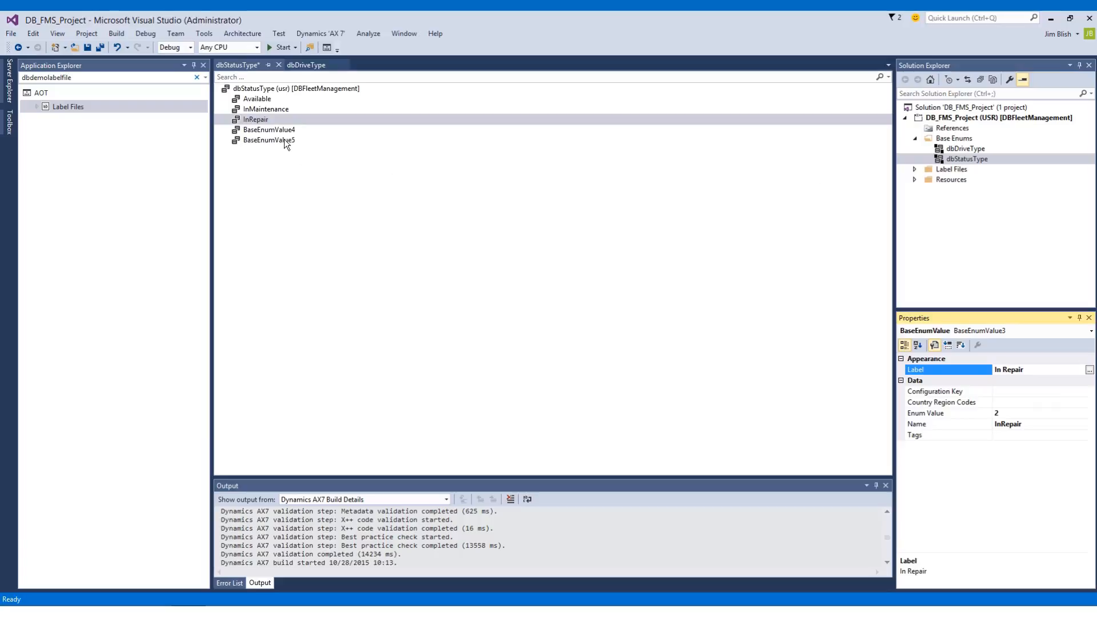
left_click(269, 130)
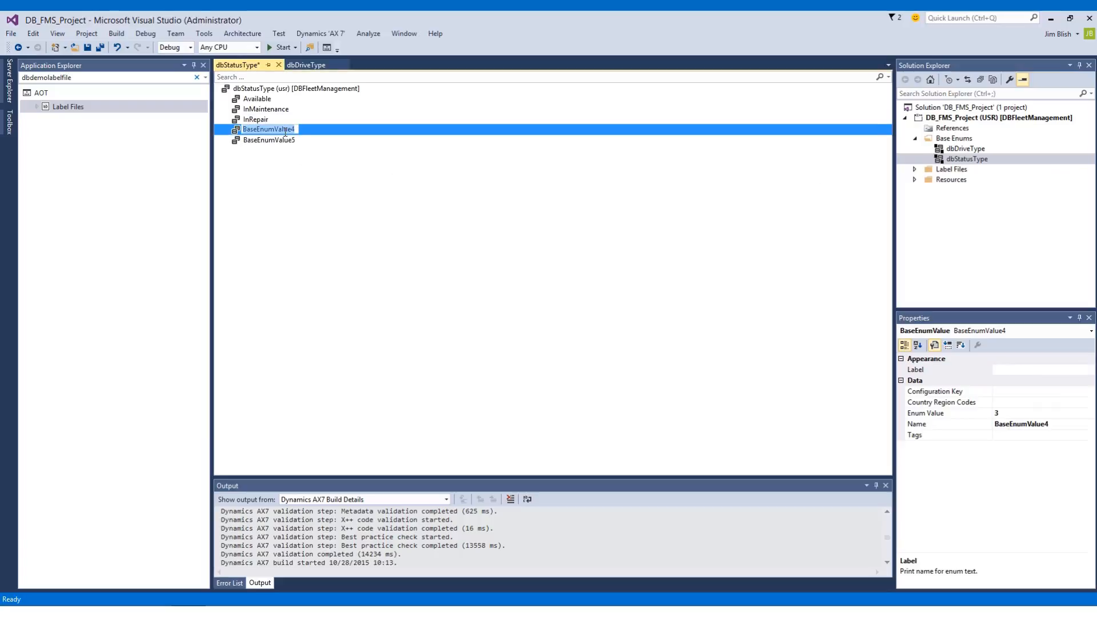
Step: Rename BaseEnumValue4 to InDetail with the Label In Detail
type("InDetail")
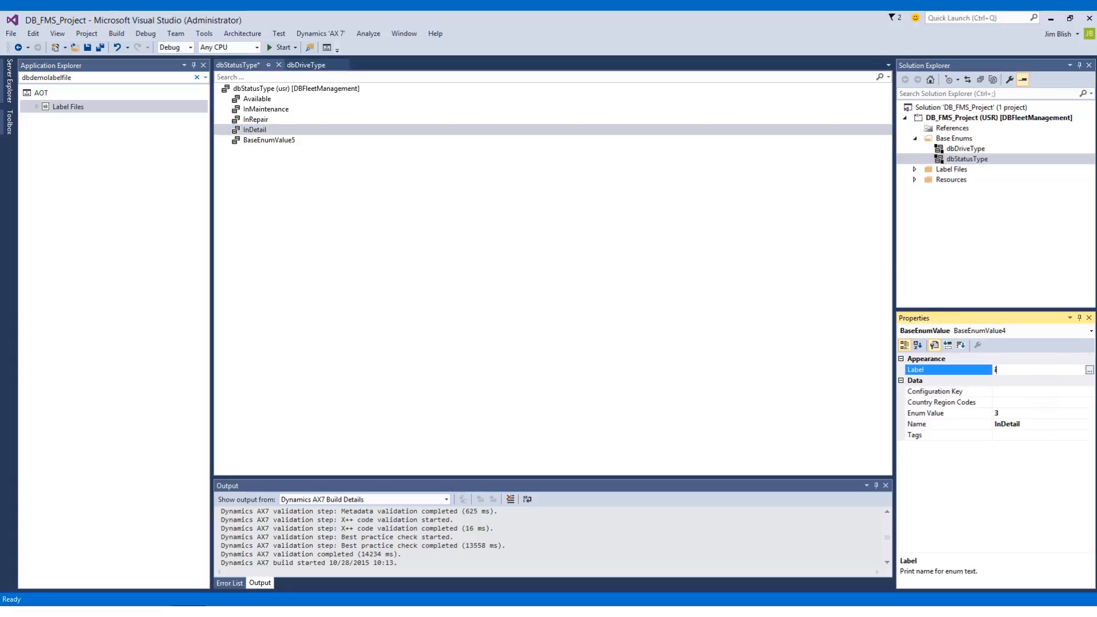
type("In Detail")
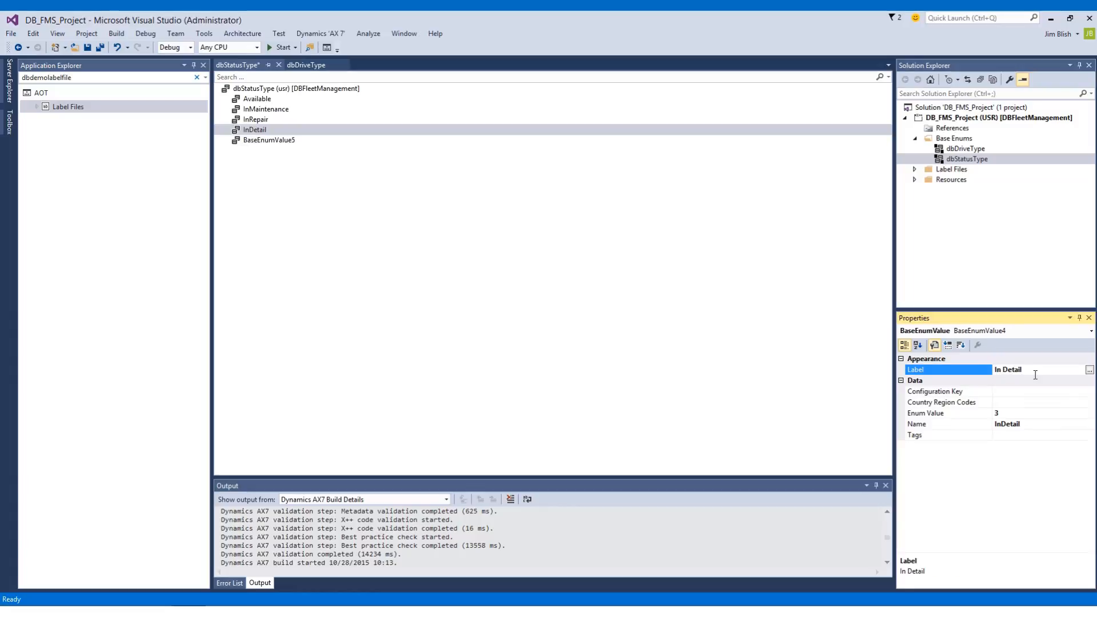
left_click(255, 130)
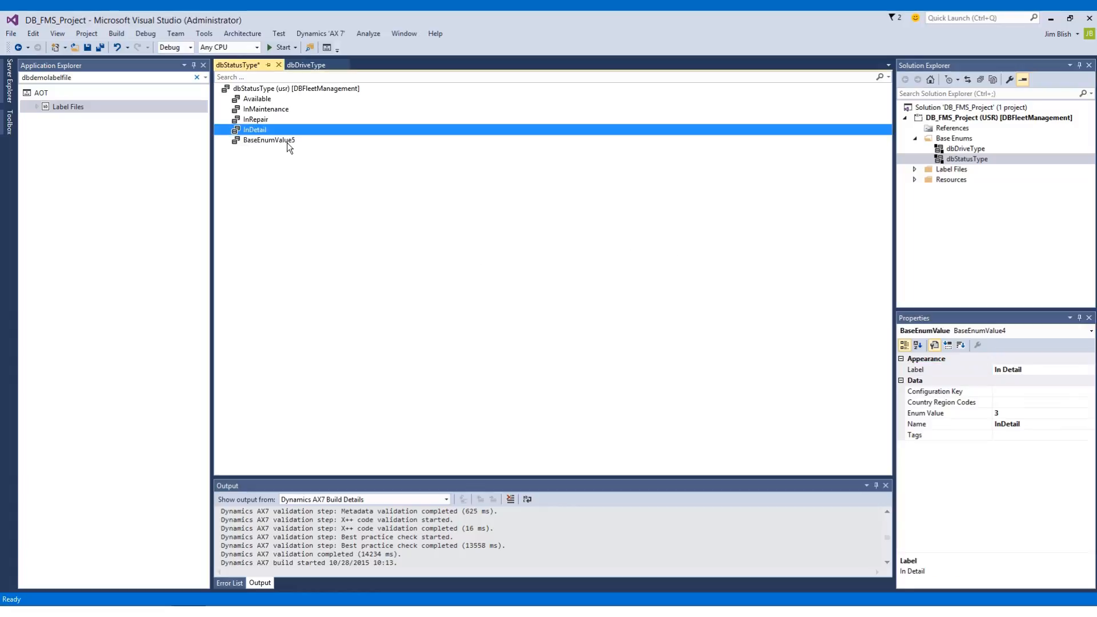
Step: Rename BaseEnumValue5 to OutOfService with the Label Out of Service
left_click(269, 139)
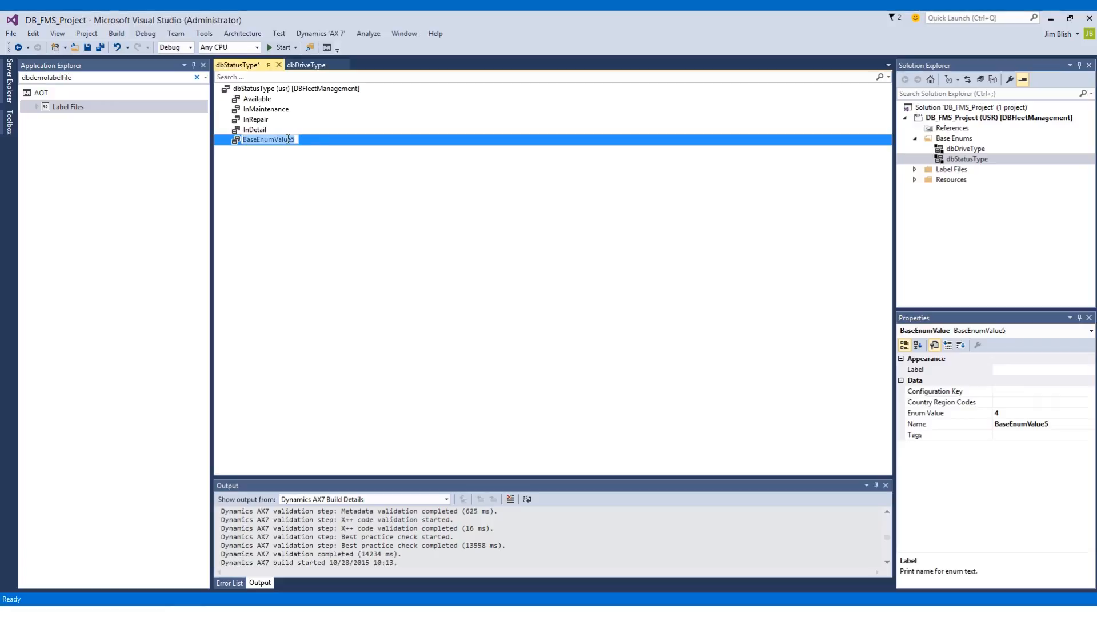
type("OutOfService")
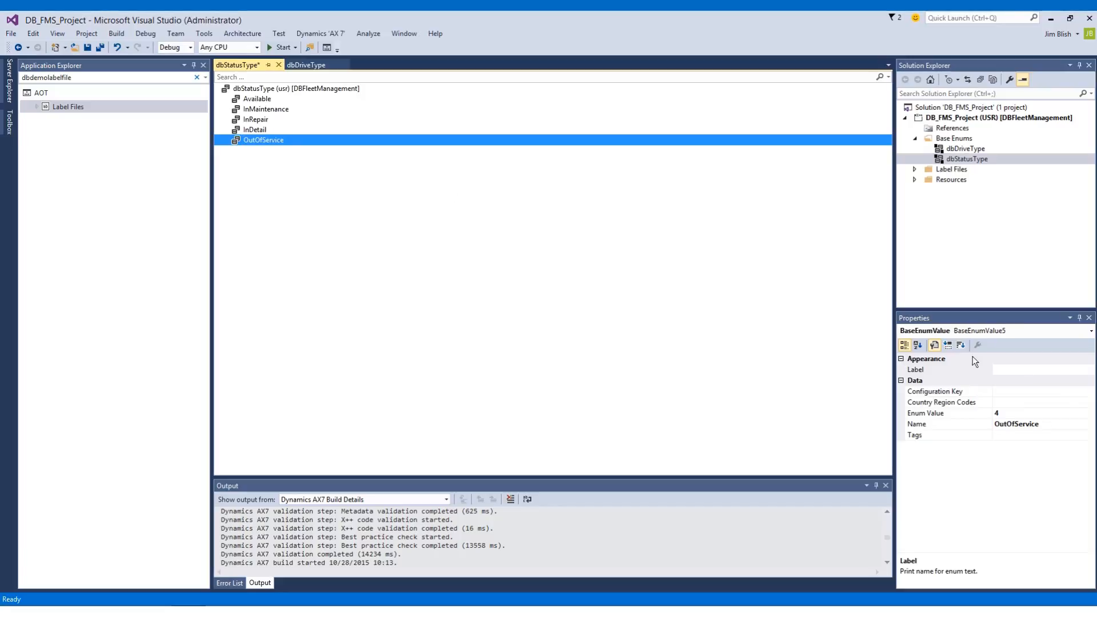
type("Out of Service")
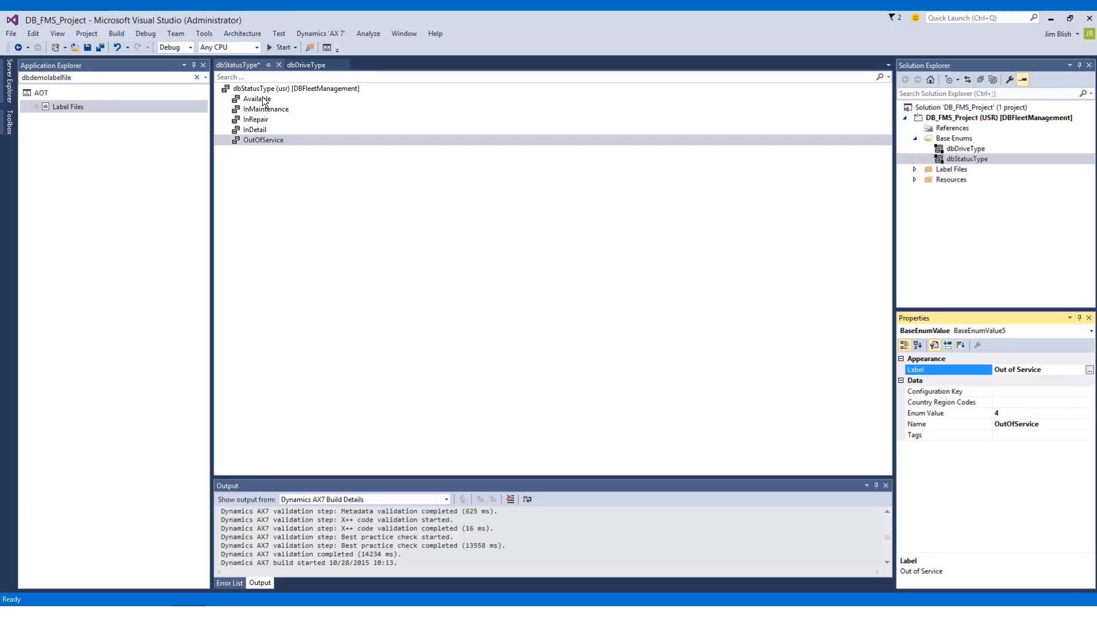
left_click(256, 99)
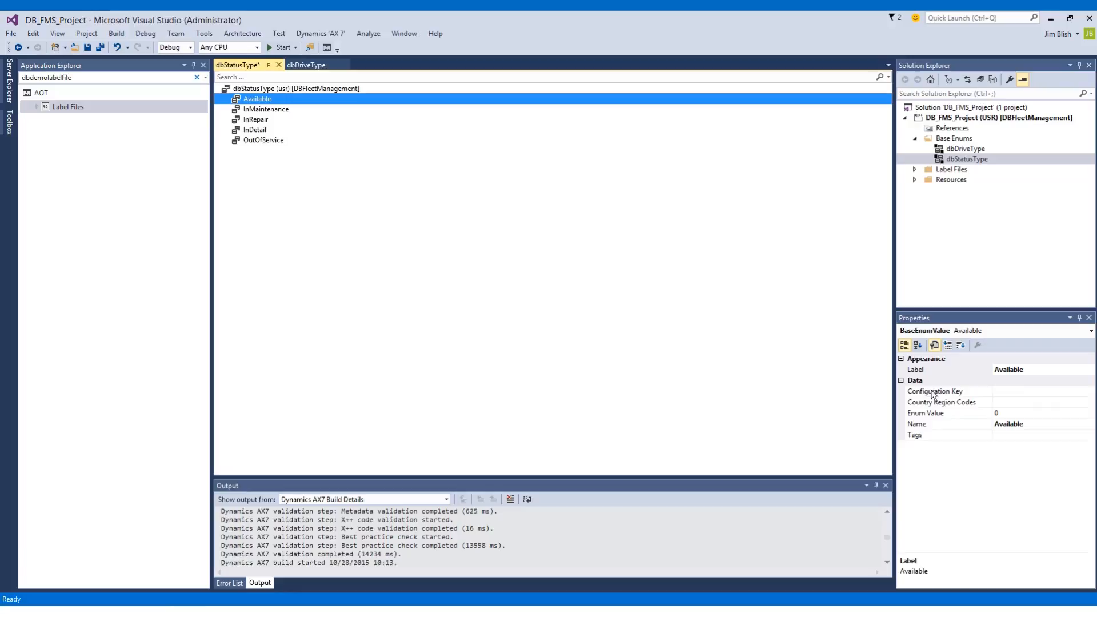
mouse_move(1001, 420)
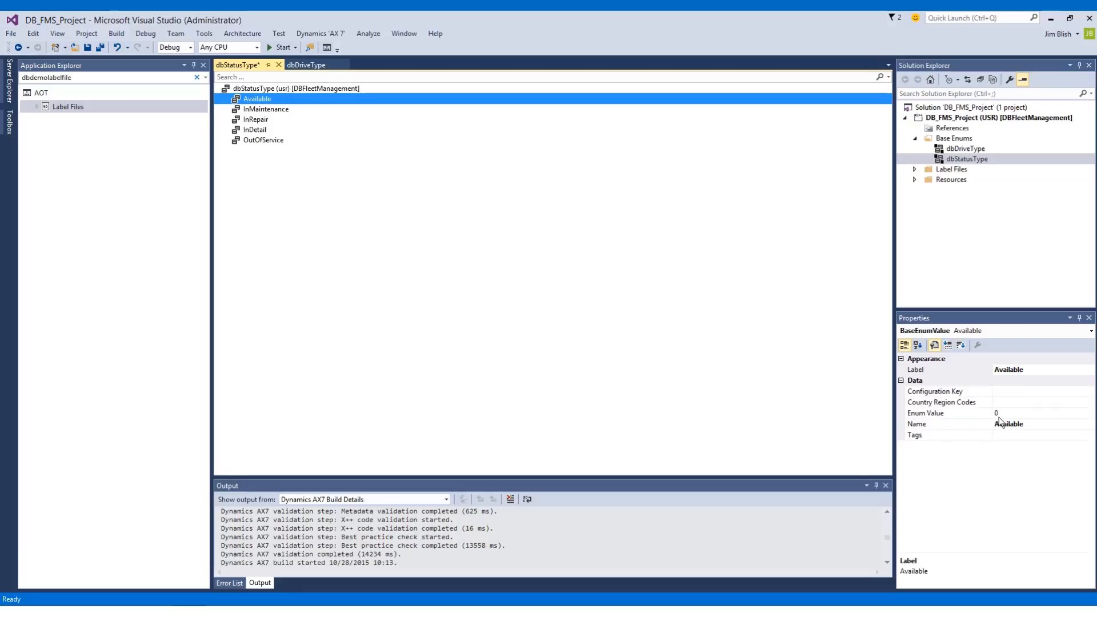
mouse_move(278, 166)
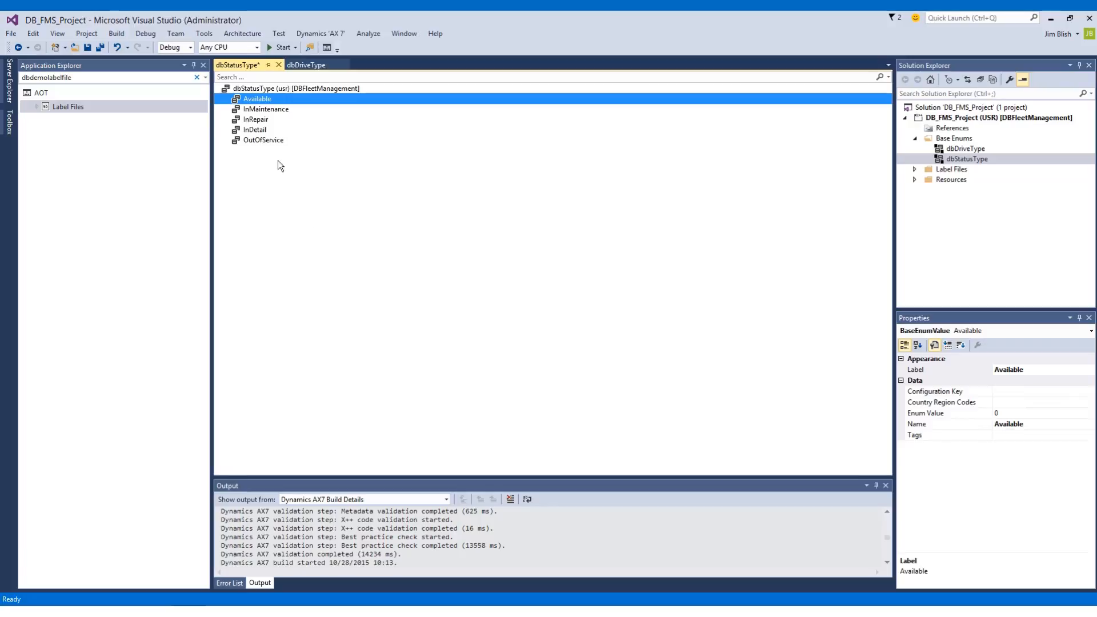
mouse_move(273, 113)
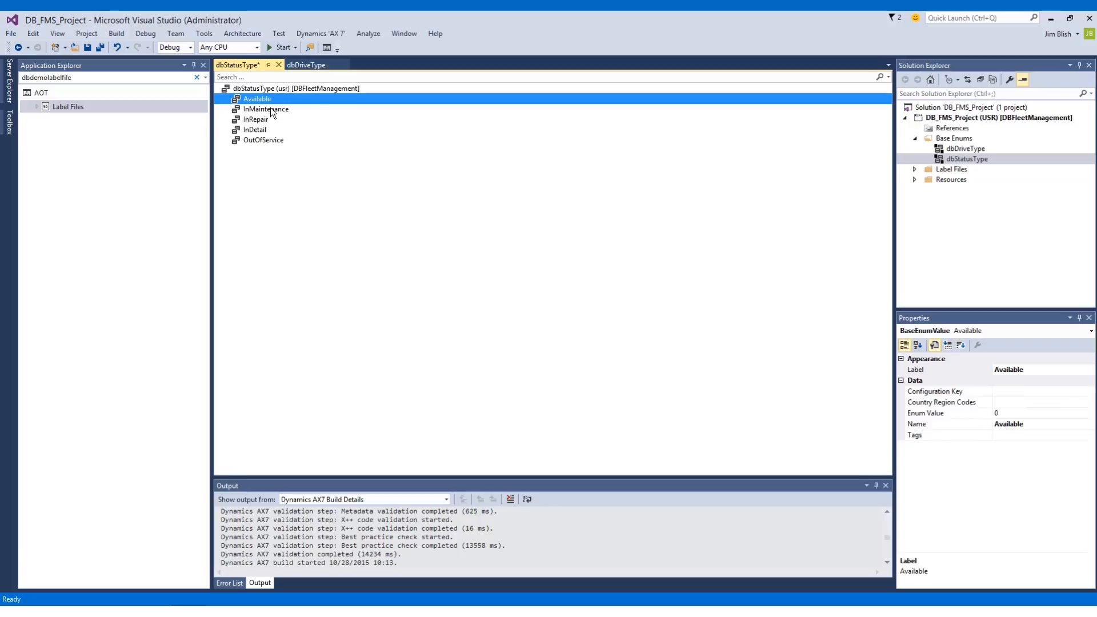
left_click(265, 109)
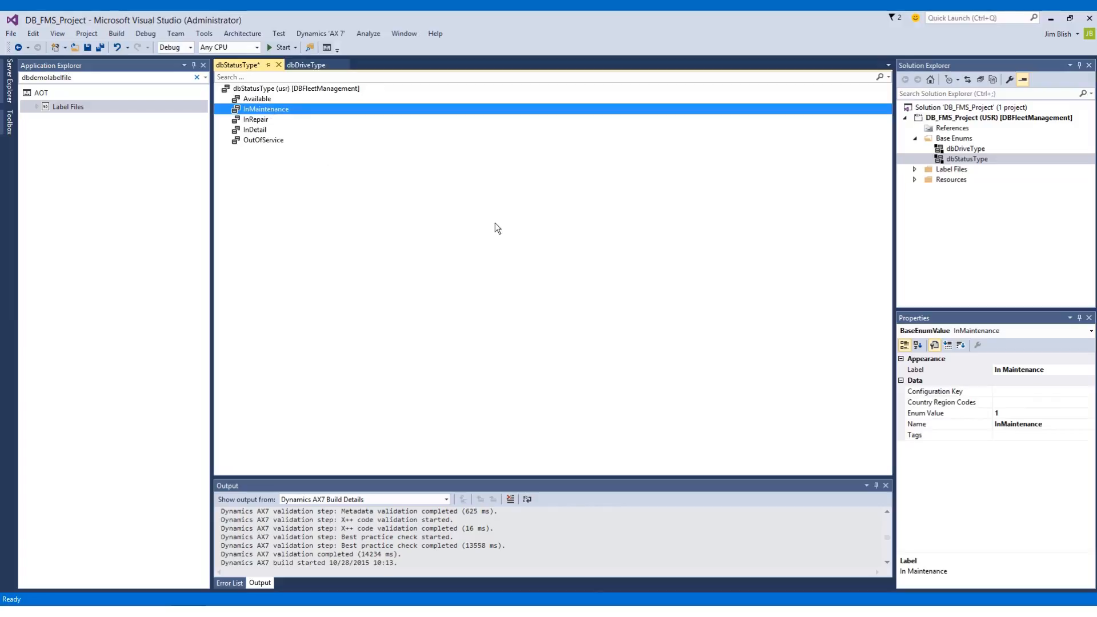
mouse_move(1006, 423)
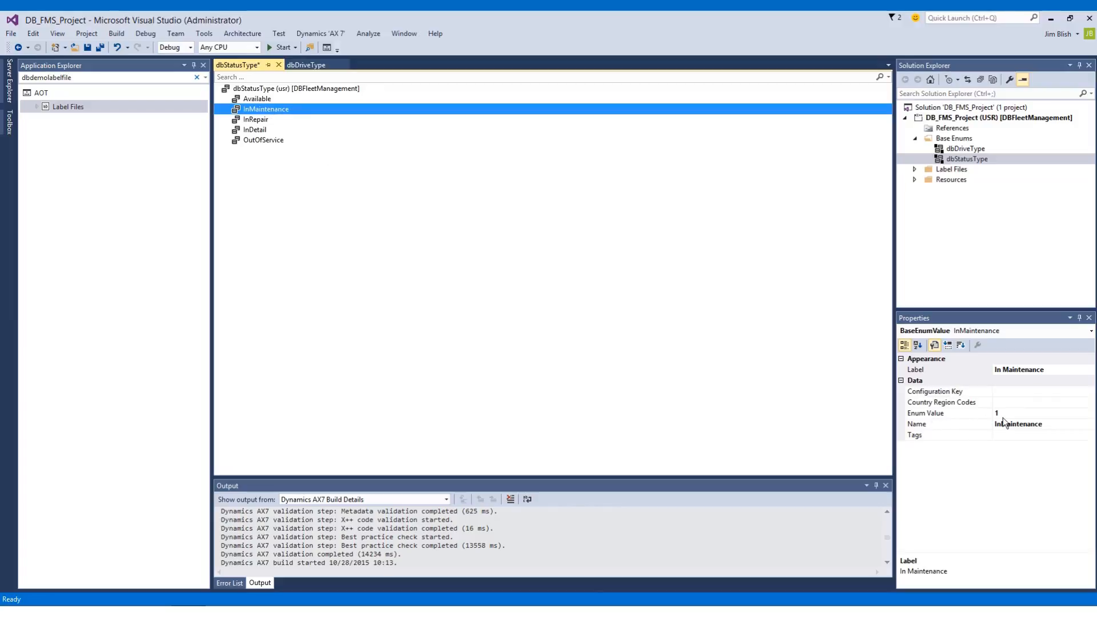
left_click(256, 119)
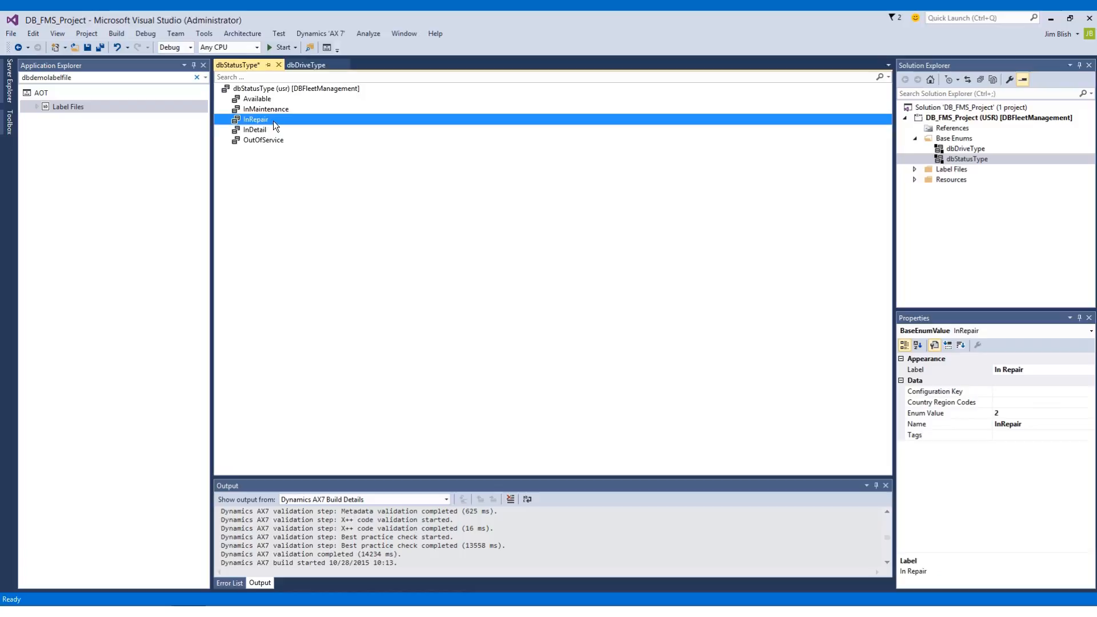
left_click(264, 140)
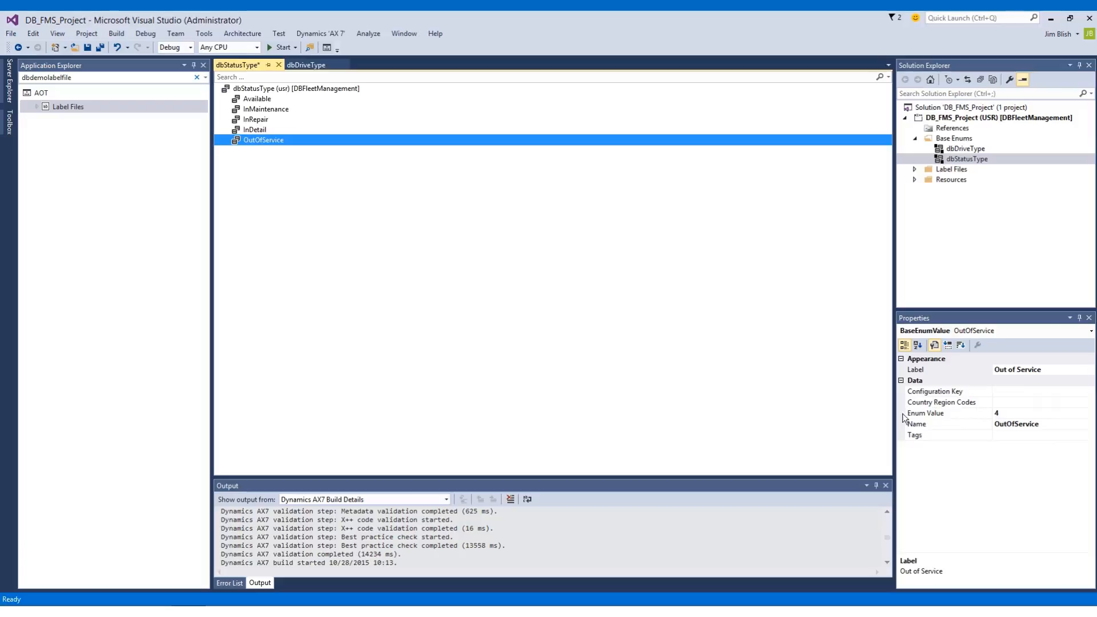
mouse_move(973, 409)
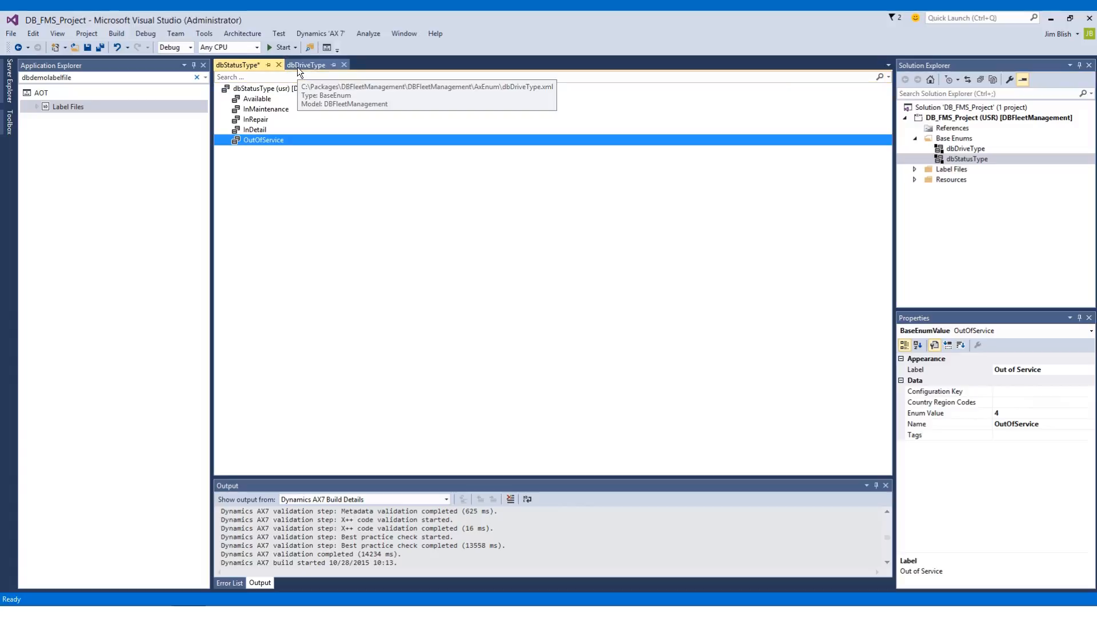
Step: In the dbDriveType designer, add elements until BaseEnumValue1 through BaseEnumValue4 exist
left_click(306, 64)
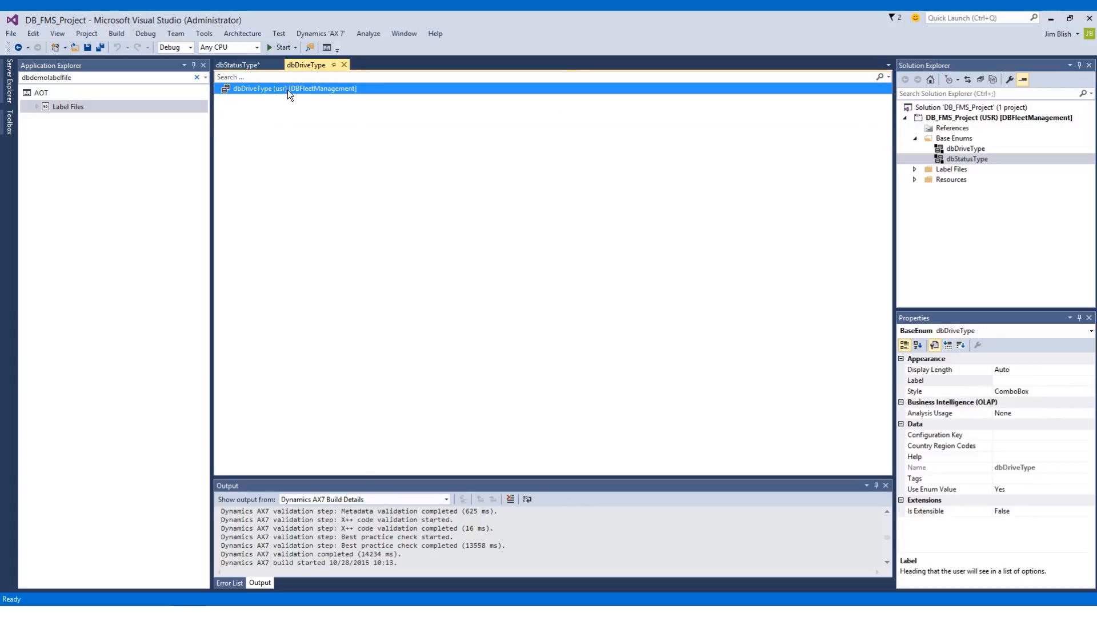
right_click(290, 88)
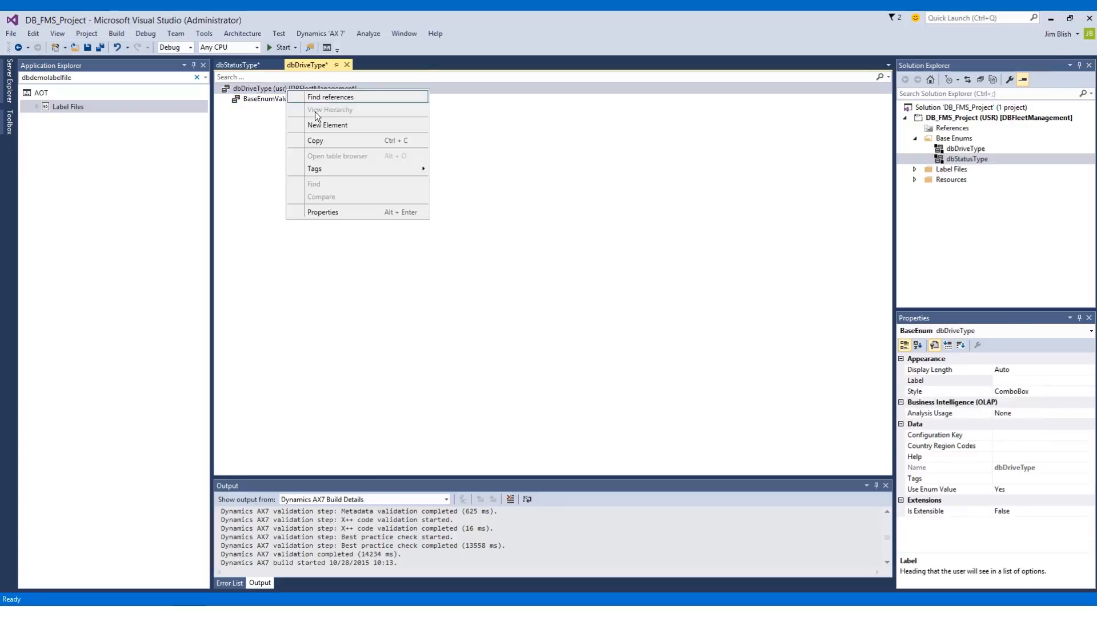
left_click(269, 109)
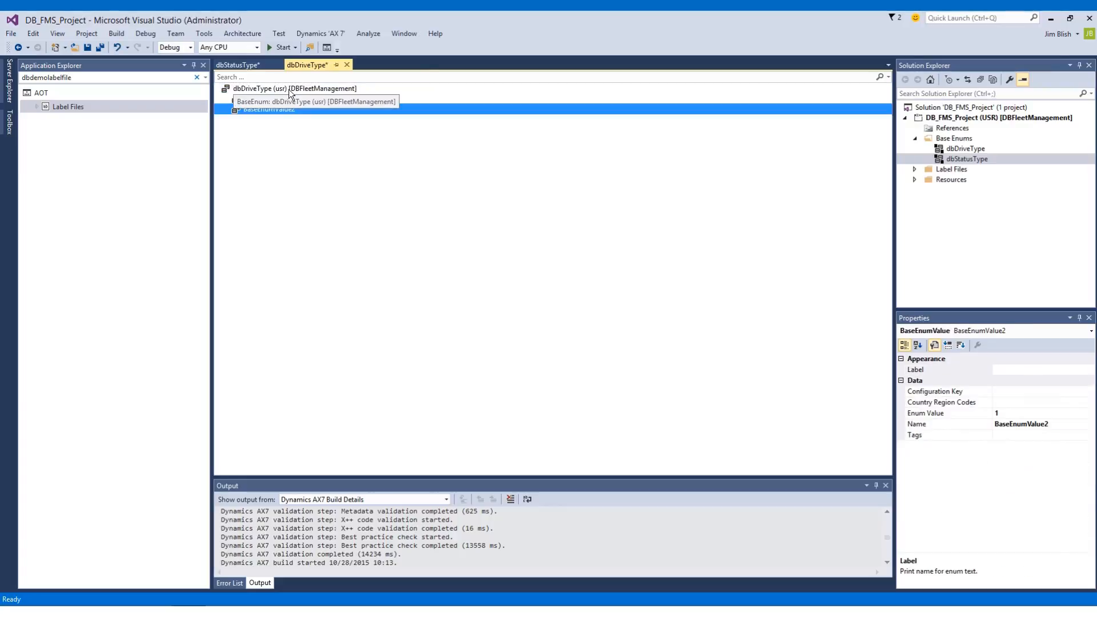
right_click(263, 88)
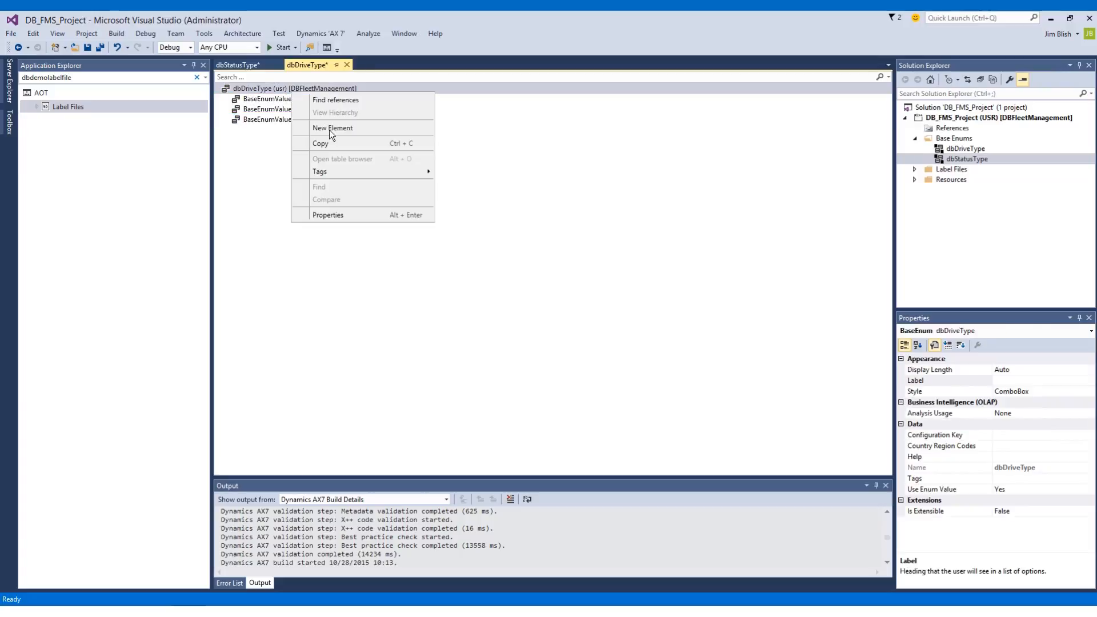
left_click(333, 127)
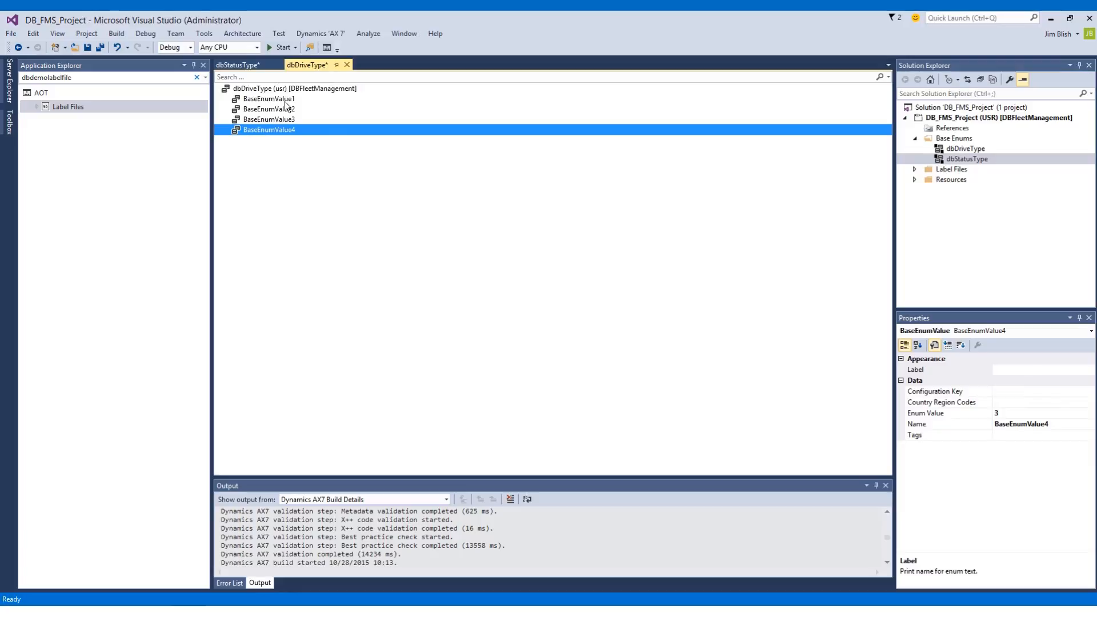
Step: Rename BaseEnumValue1 to FWD labelled FWD, then begin renaming BaseEnumValue2 to RWD
left_click(269, 98)
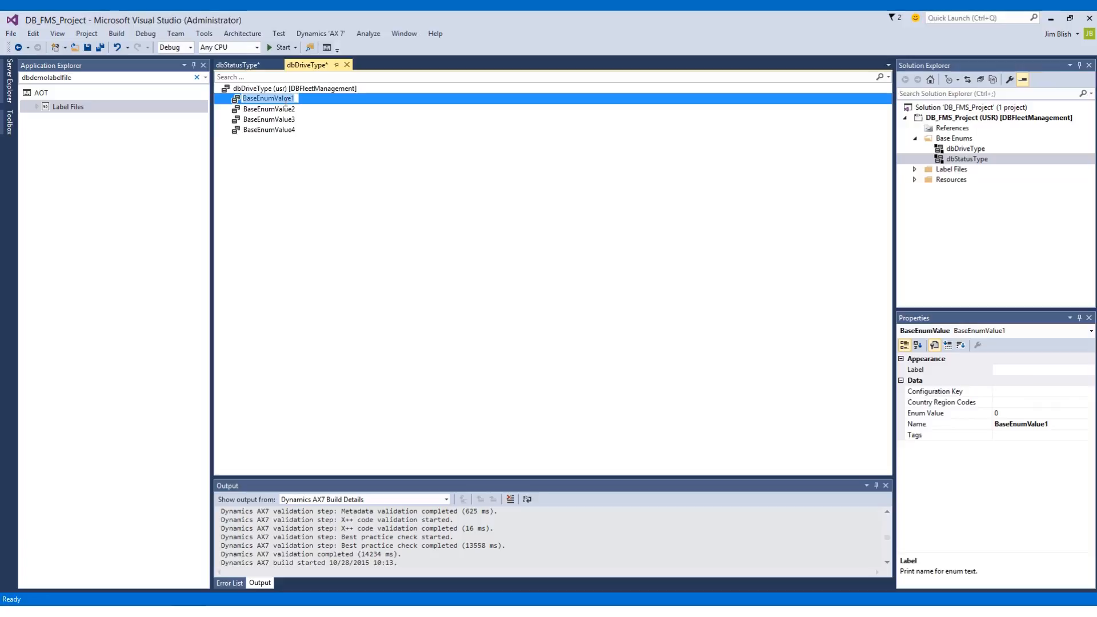
type("FWD")
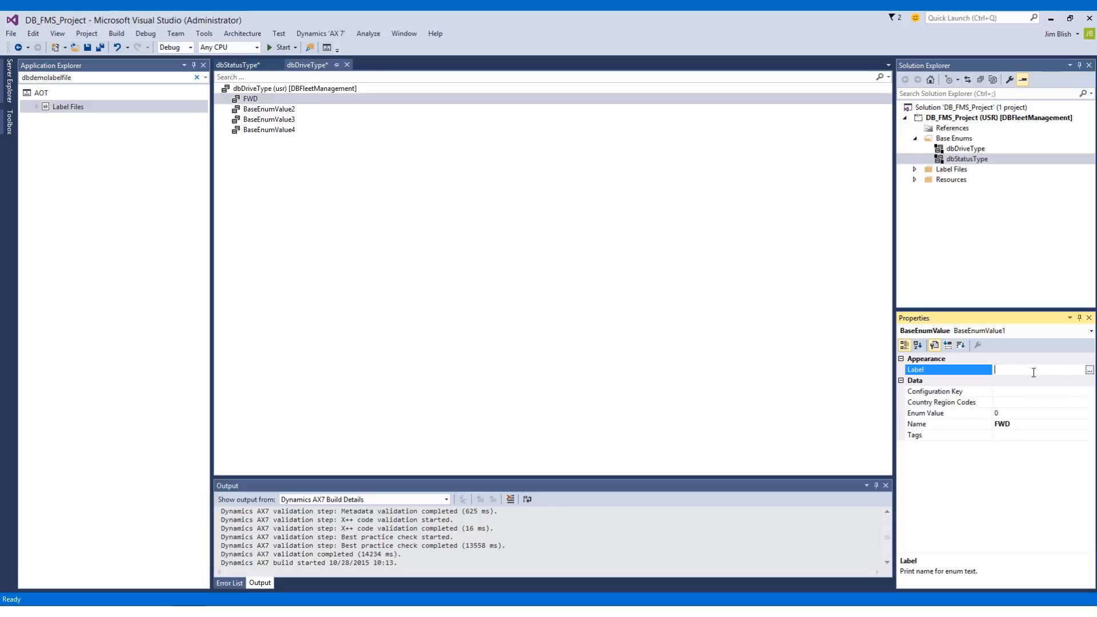
type("F")
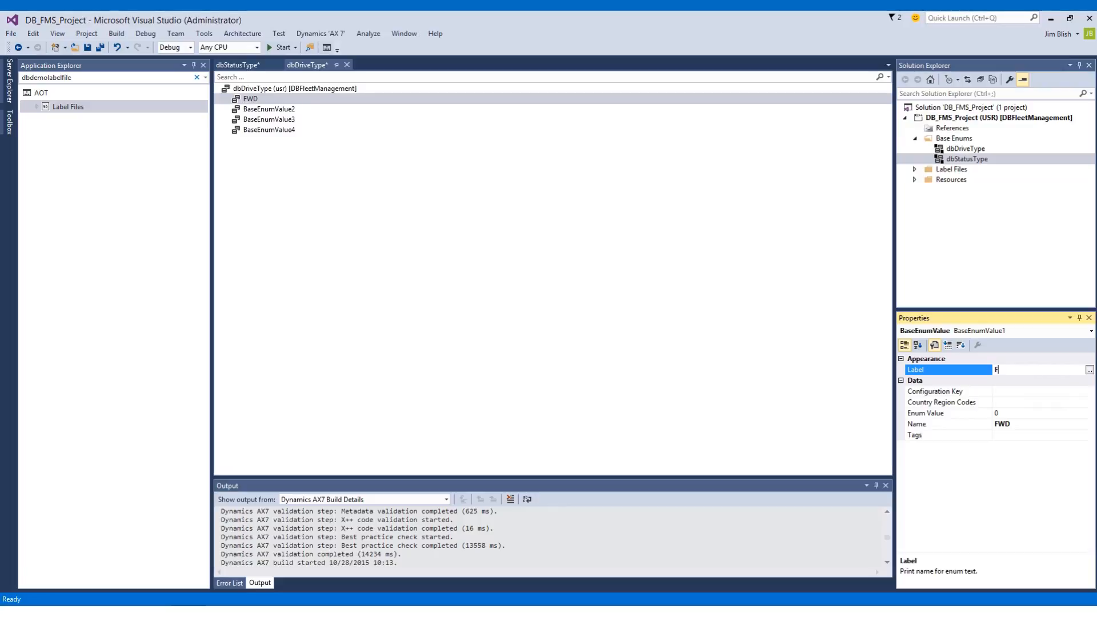
type("WD")
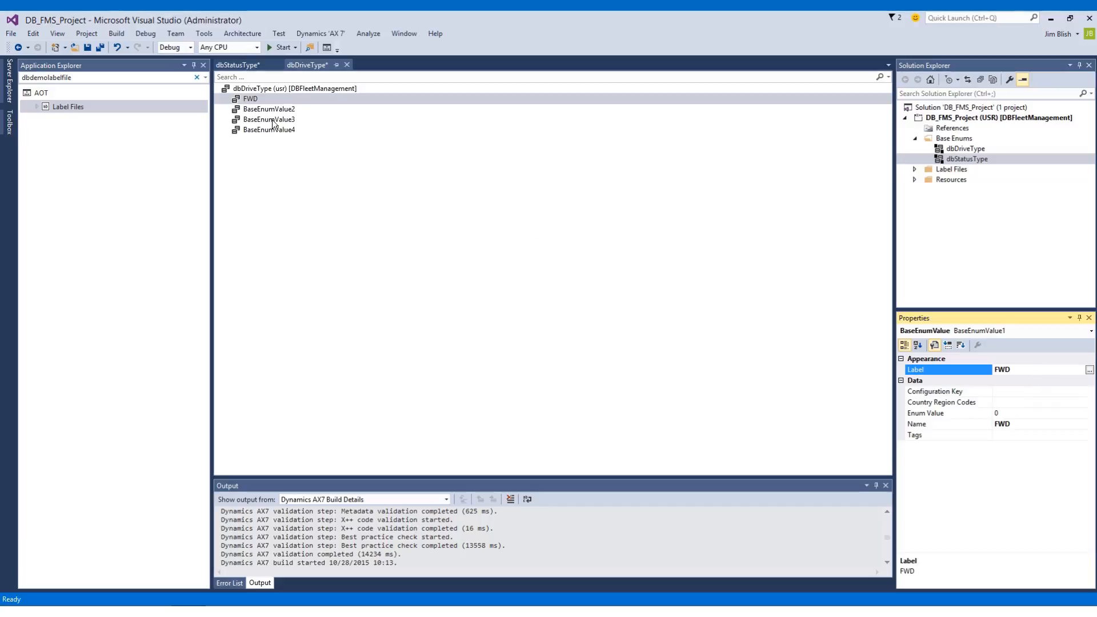
left_click(268, 110)
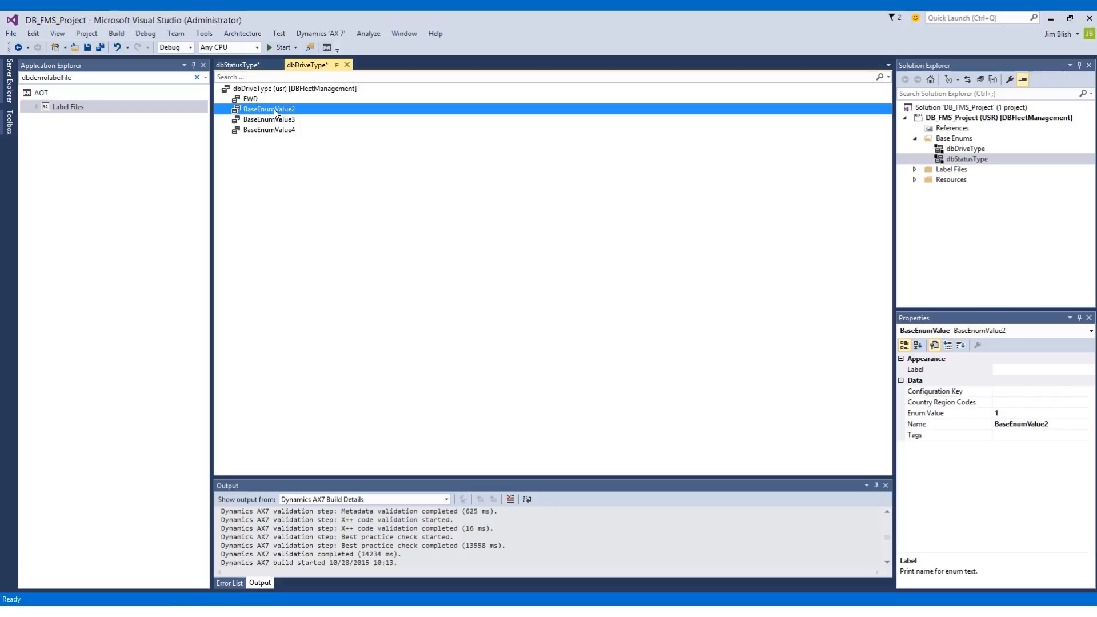
double_click(268, 109)
type("RWD")
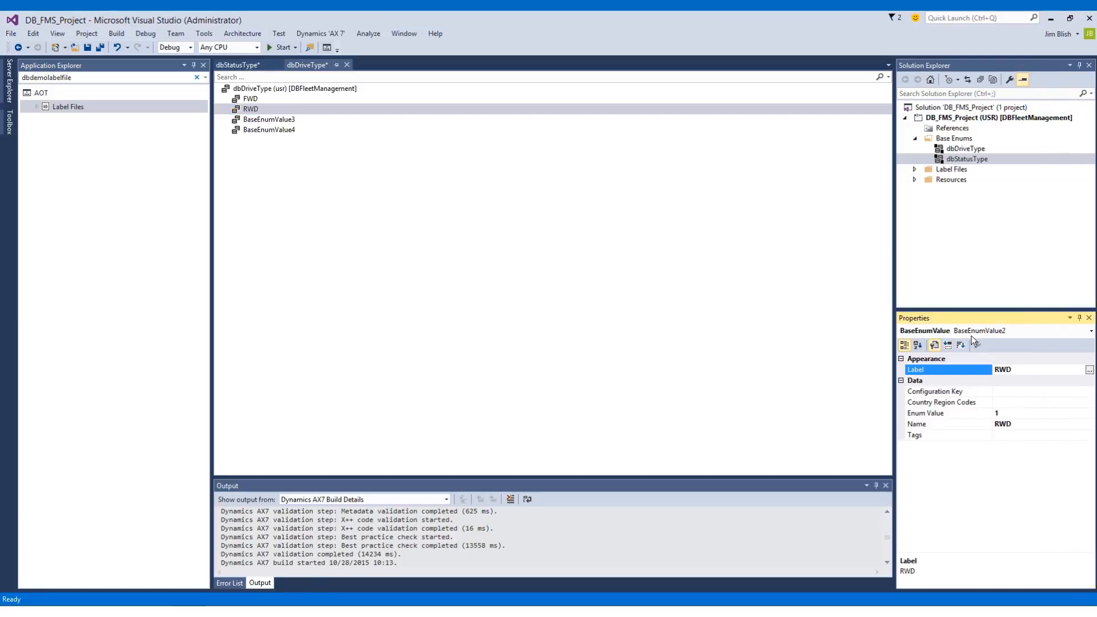
Step: Rename the third dbDriveType value to AWD with label AWD
left_click(269, 119)
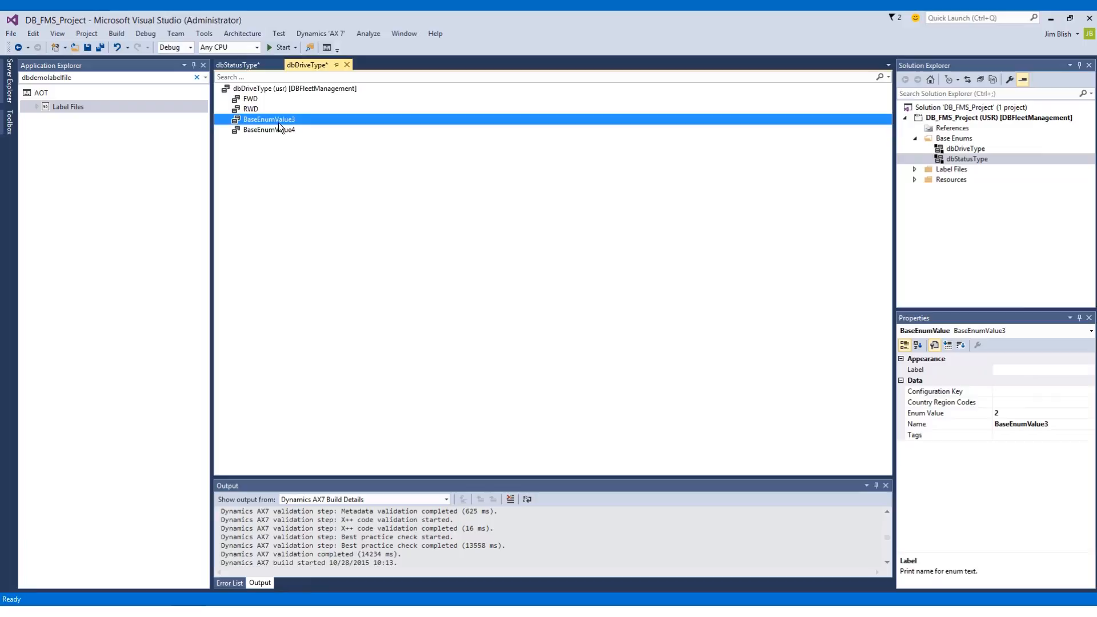
double_click(268, 118)
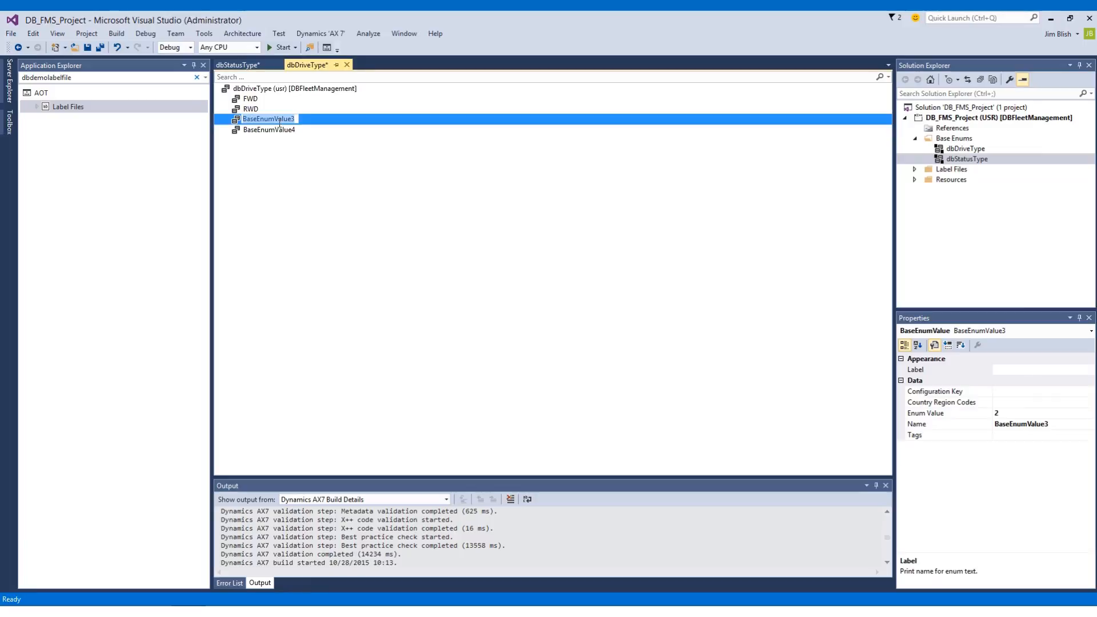
type("AWD")
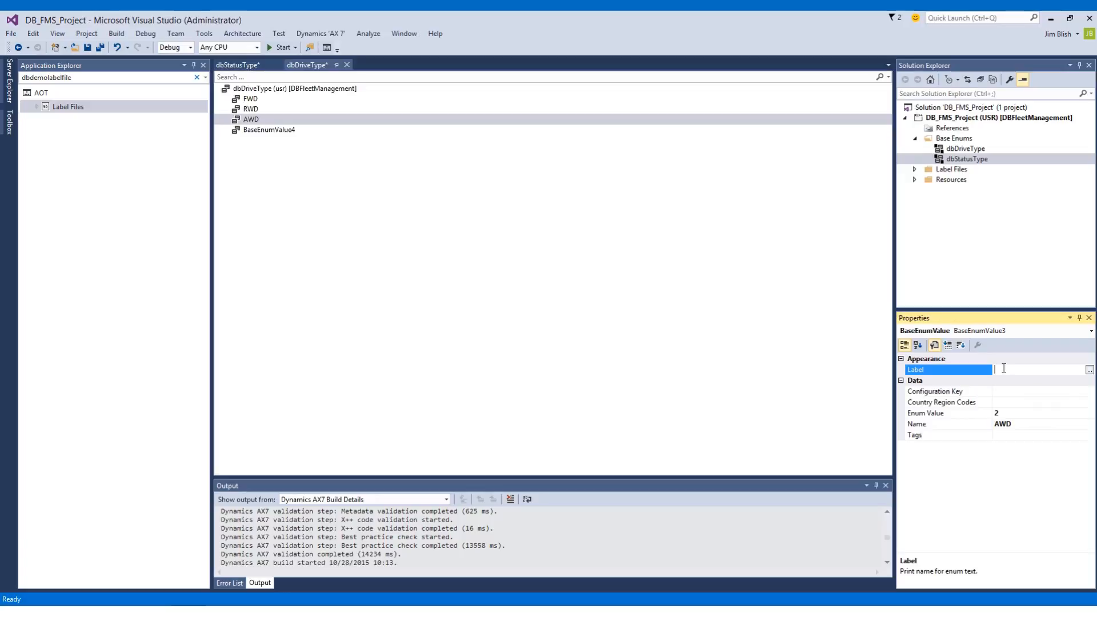
type("AWD")
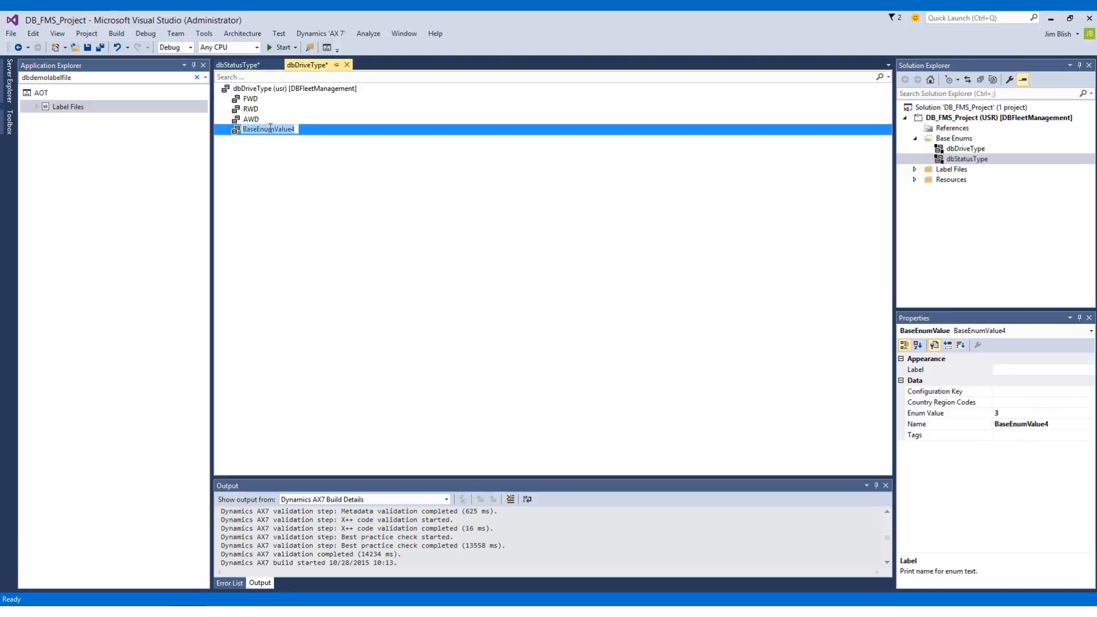
Step: Rename the fourth value to FourWheelDrive and label it 4WD
type("FourWheel")
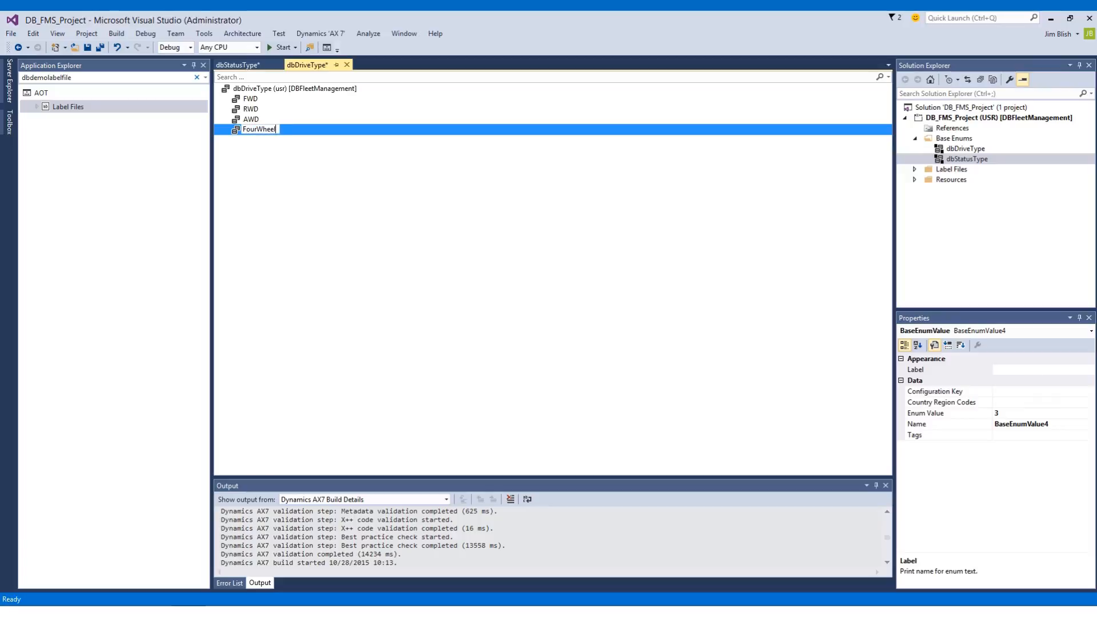
type("Drive")
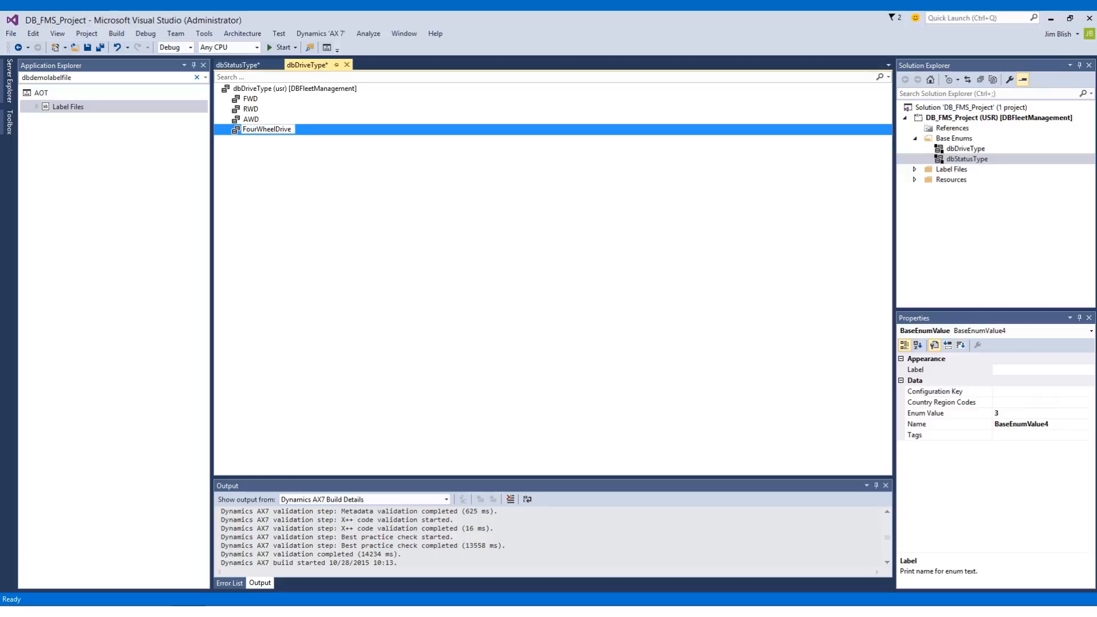
double_click(266, 130)
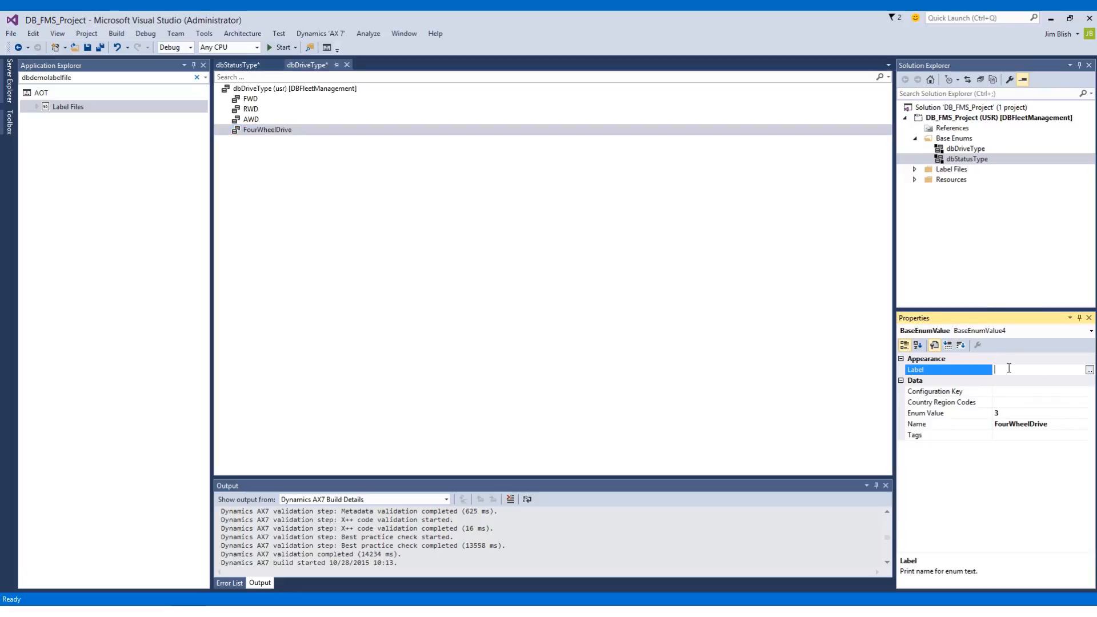
type("4WD")
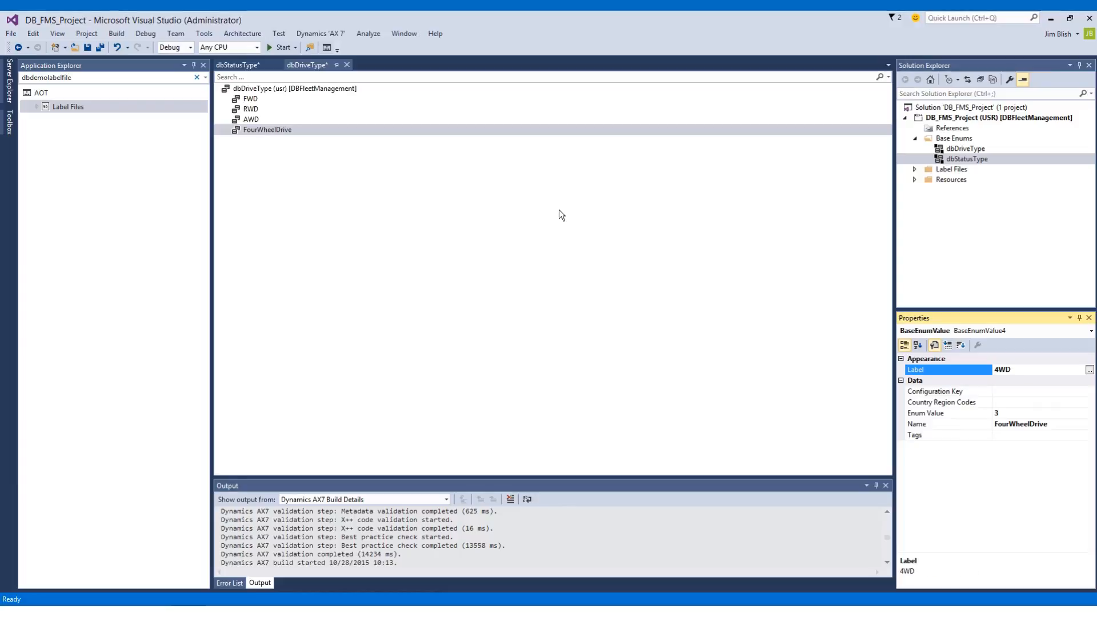
mouse_move(528, 200)
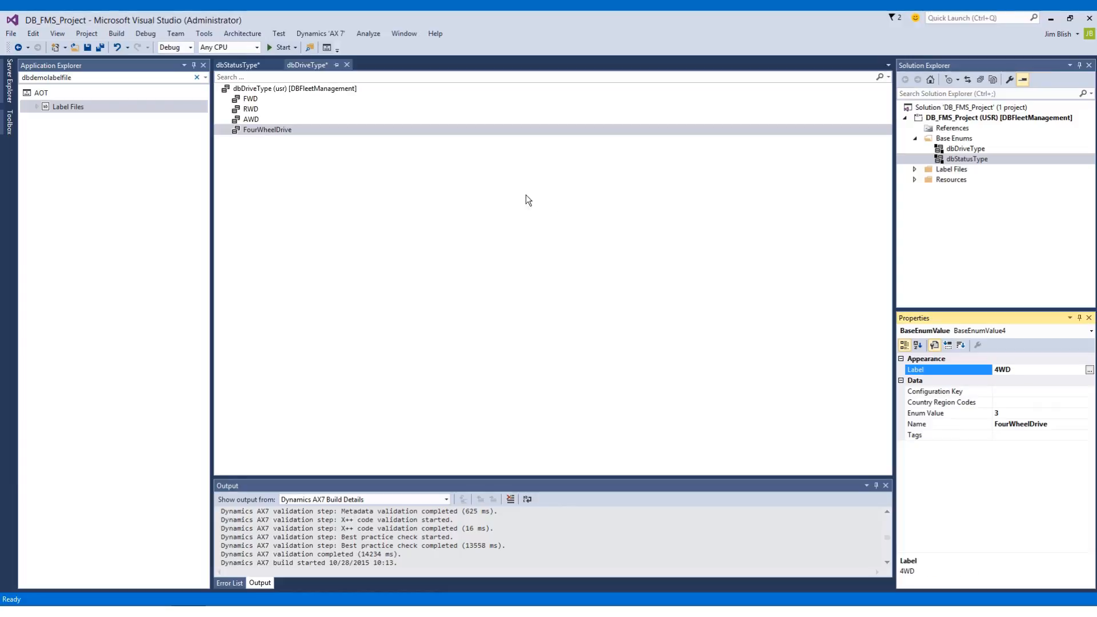
mouse_move(503, 183)
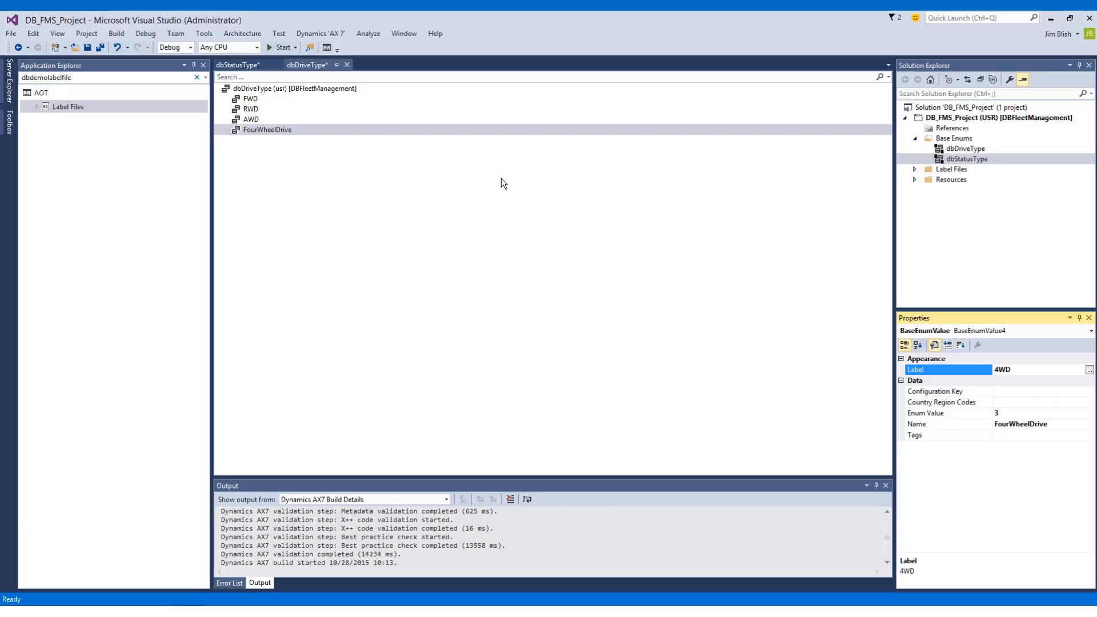
mouse_move(979, 424)
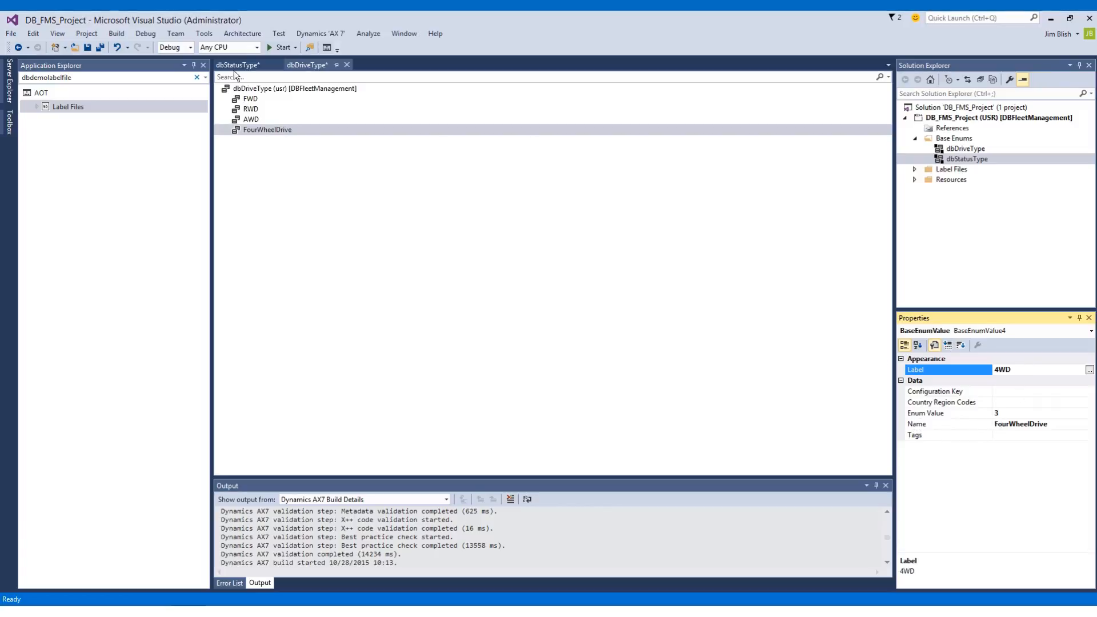
Step: Save the dbStatusType and dbDriveType enum documents from their tab menus
right_click(238, 65)
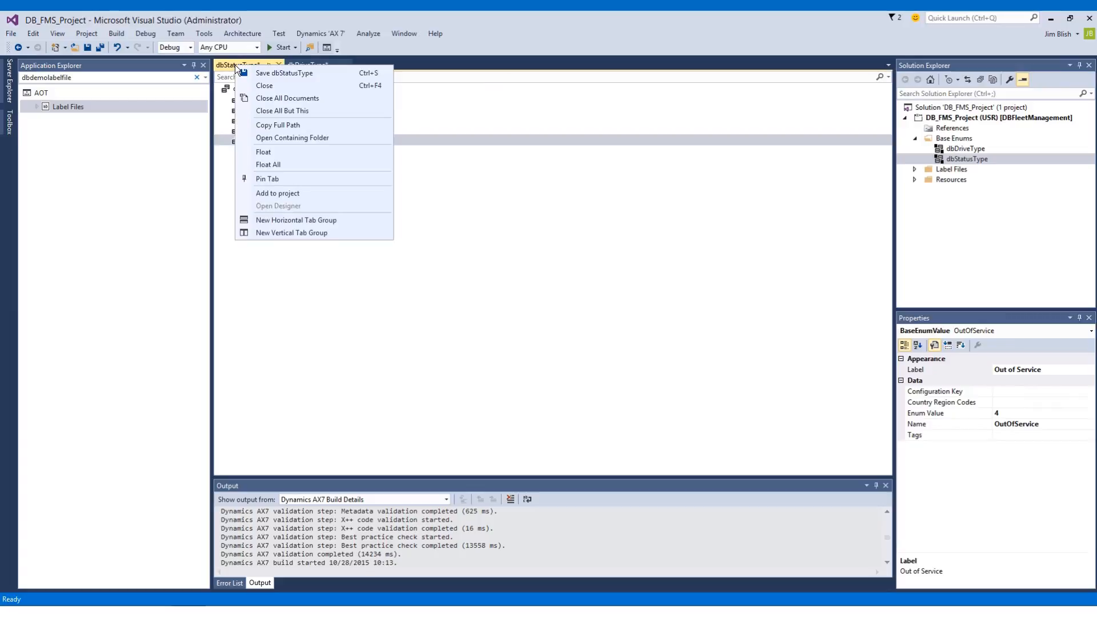
left_click(283, 72)
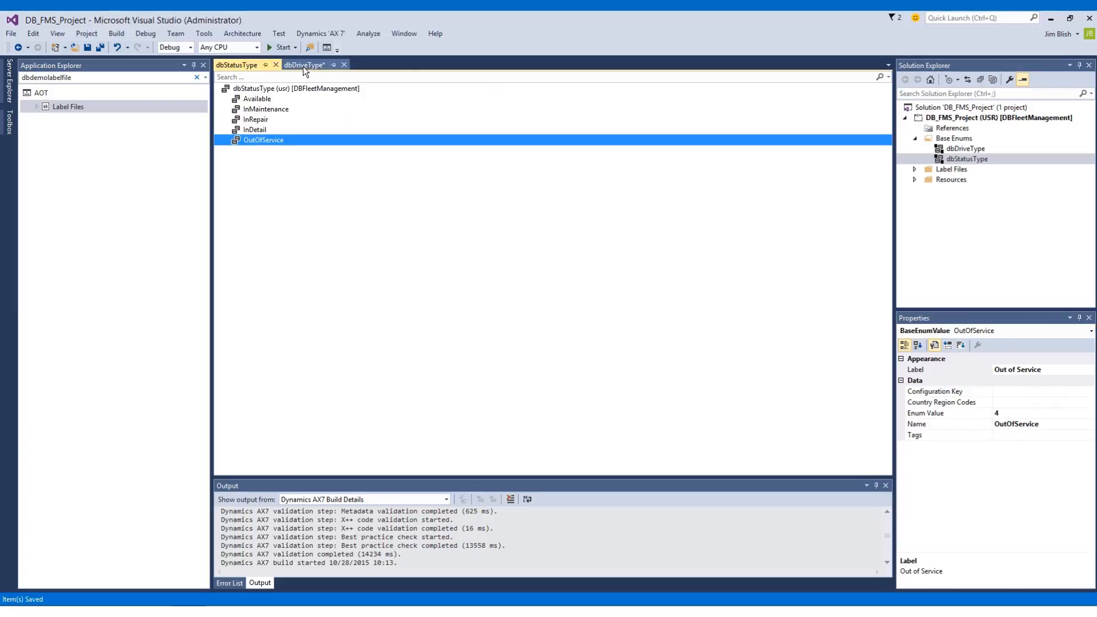
left_click(303, 65)
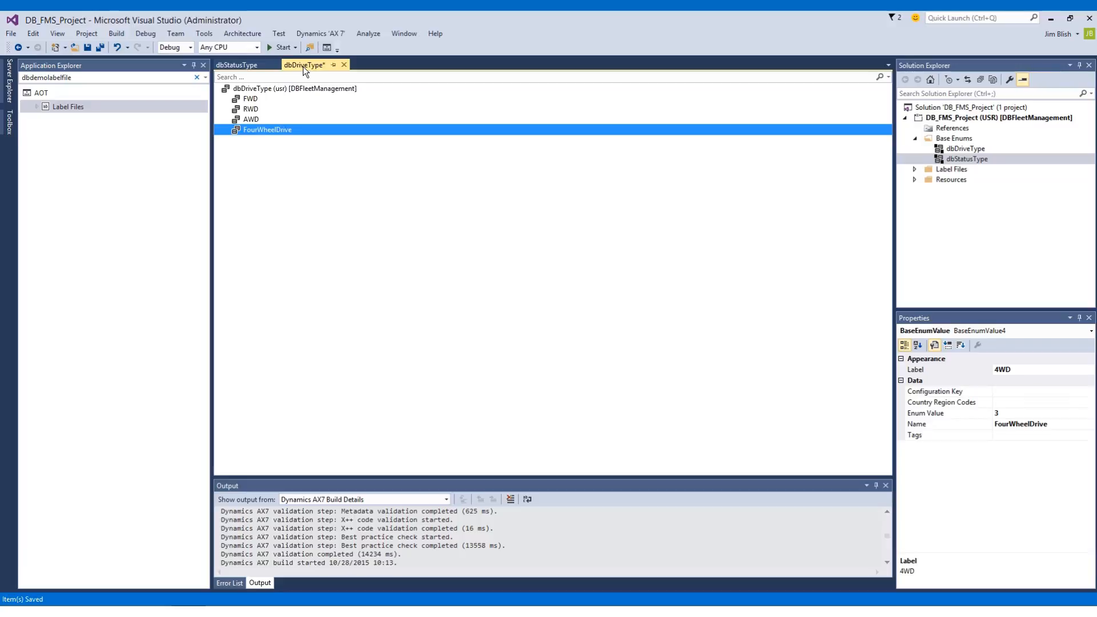
right_click(303, 64)
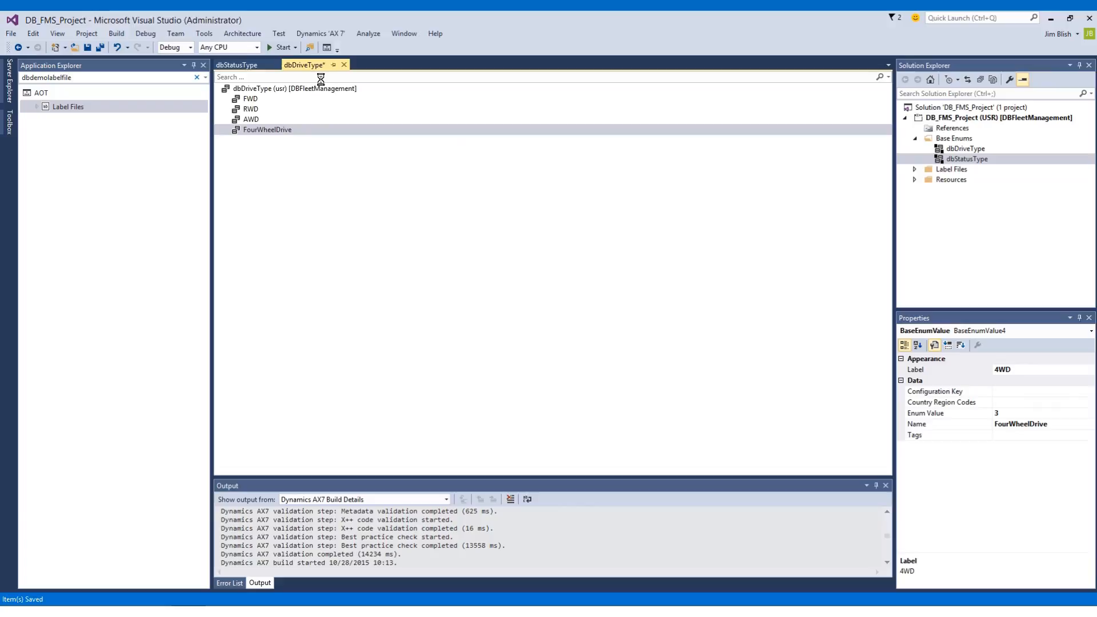
left_click(267, 130)
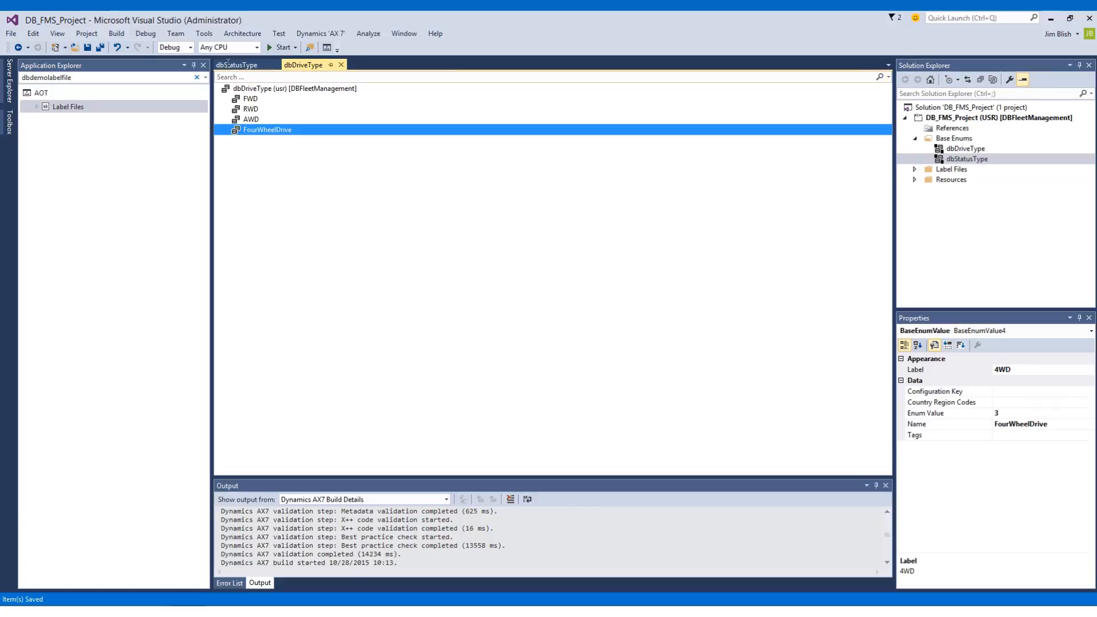
mouse_move(100, 47)
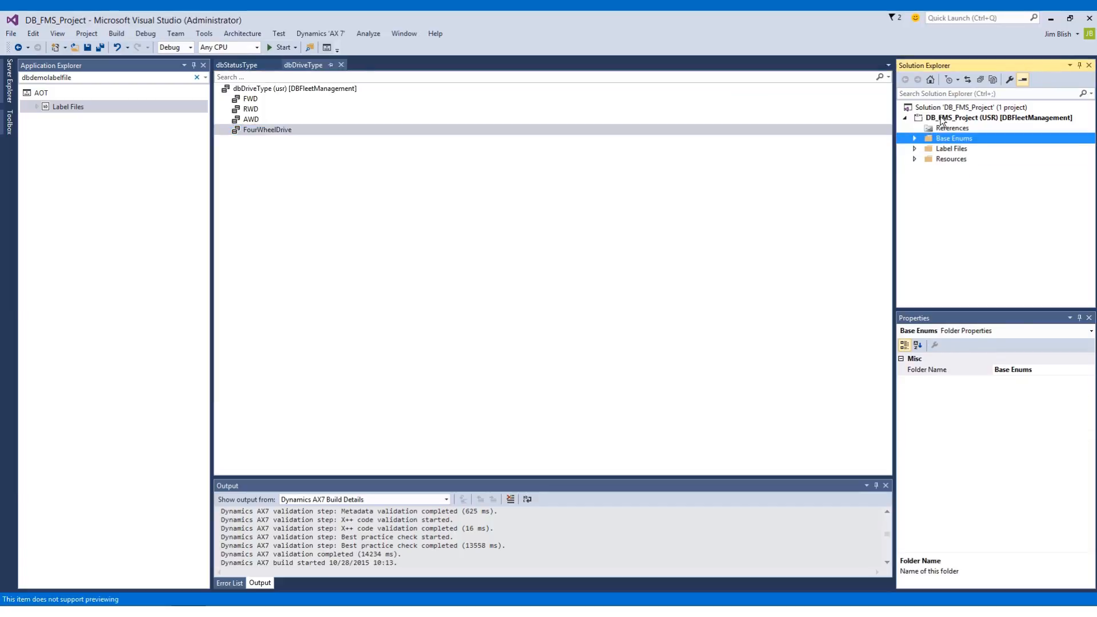
right_click(993, 117)
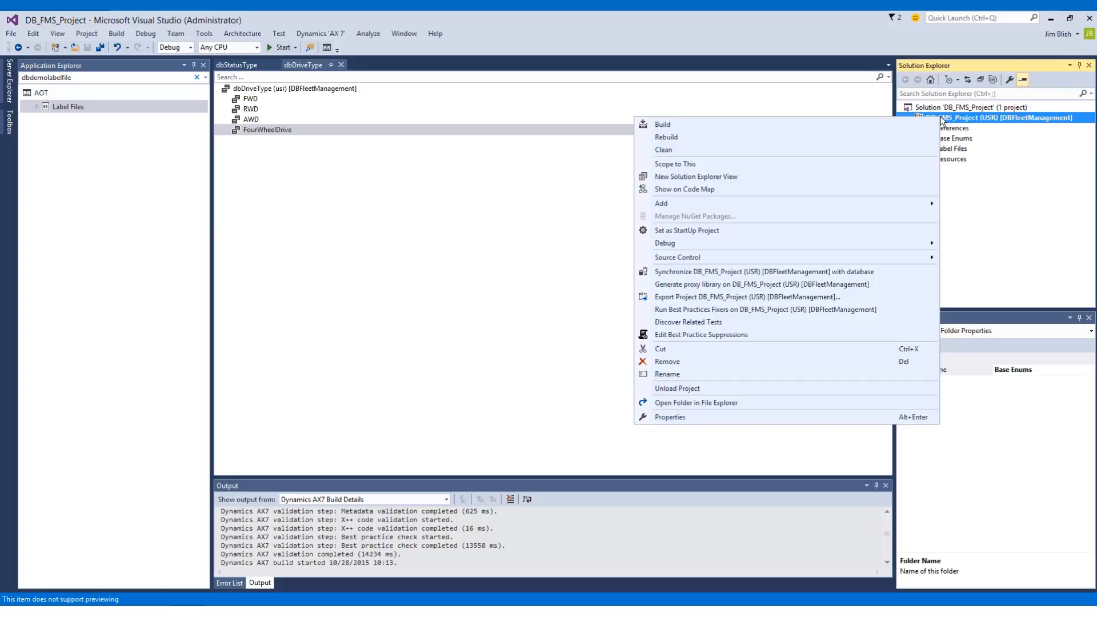